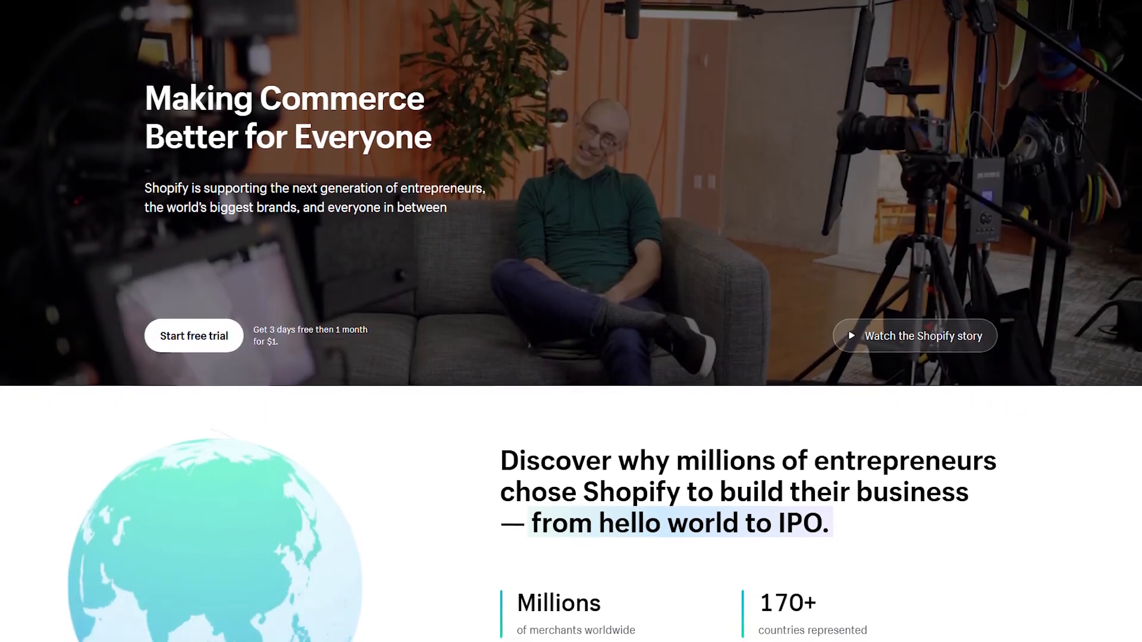
Follow the discounted bit.ly trial link and start a Shopify free trial with your email.
{"action": "scroll", "scroll_direction": "down", "scroll_amount": 3}
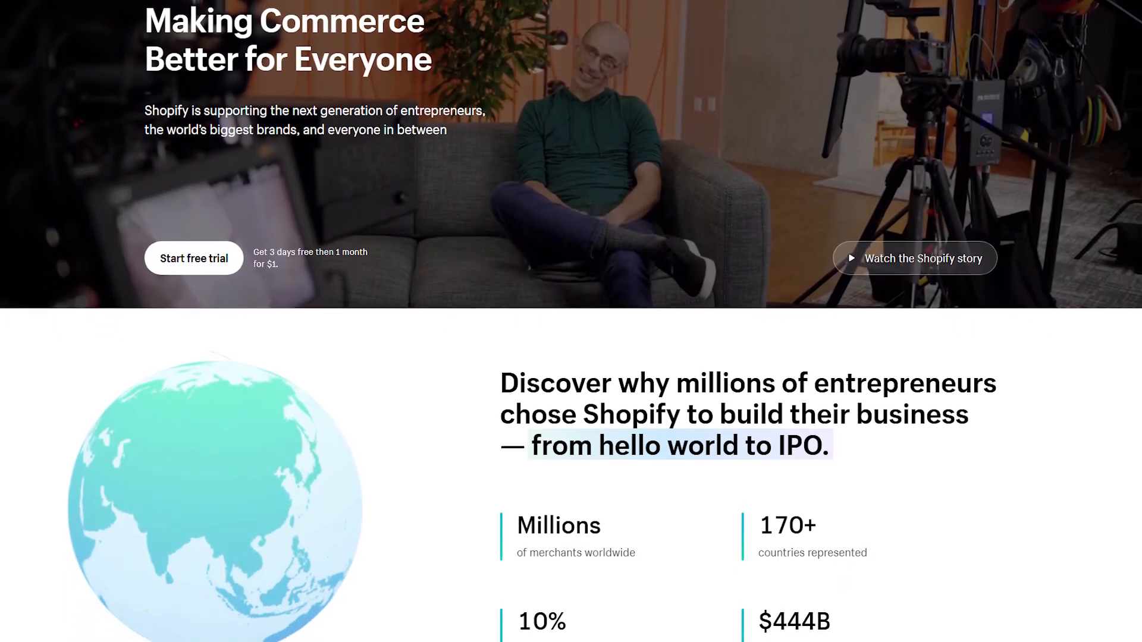
{"action": "scroll", "scroll_direction": "down", "scroll_amount": 3}
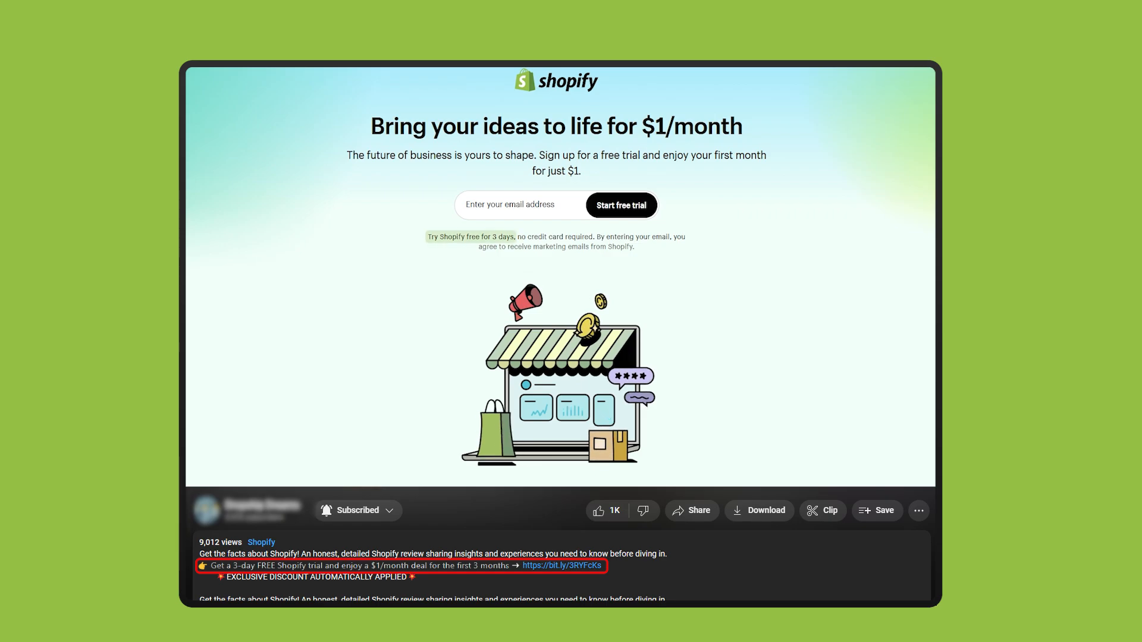
{"action": "scroll", "scroll_direction": "down", "scroll_amount": 3}
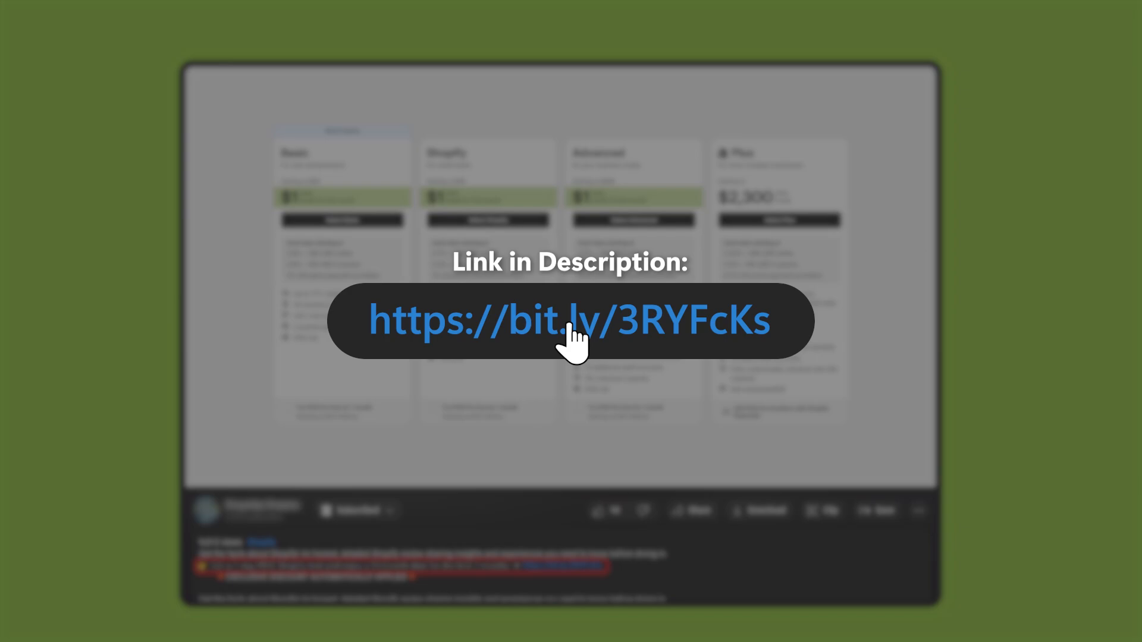
{"action": "left_click", "coordinate": [567, 321]}
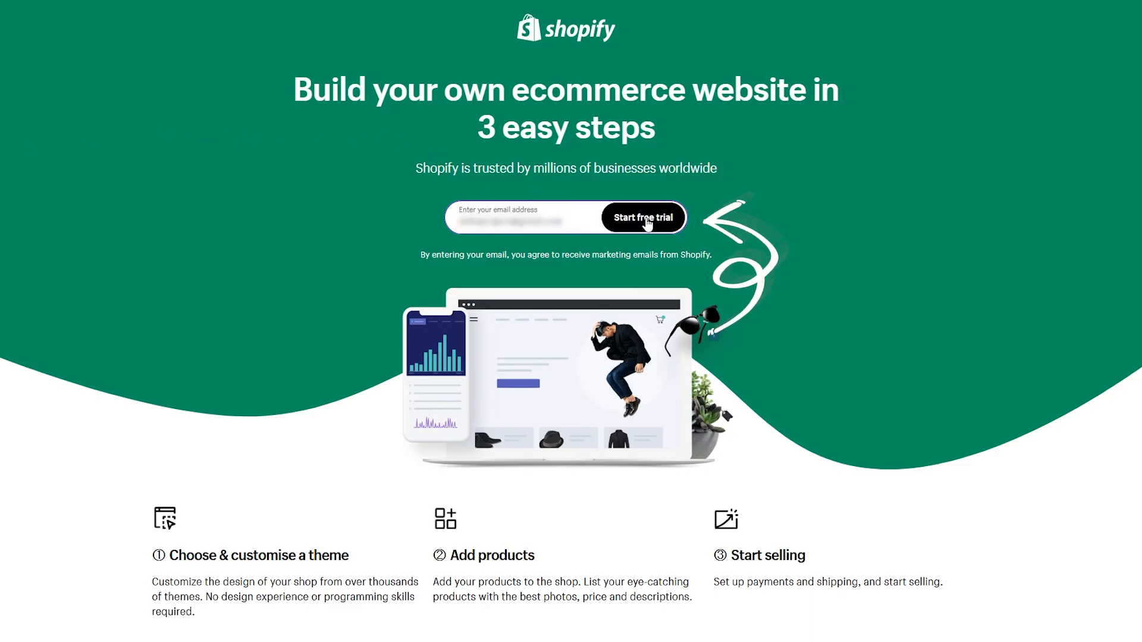
{"action": "left_click", "coordinate": [642, 217]}
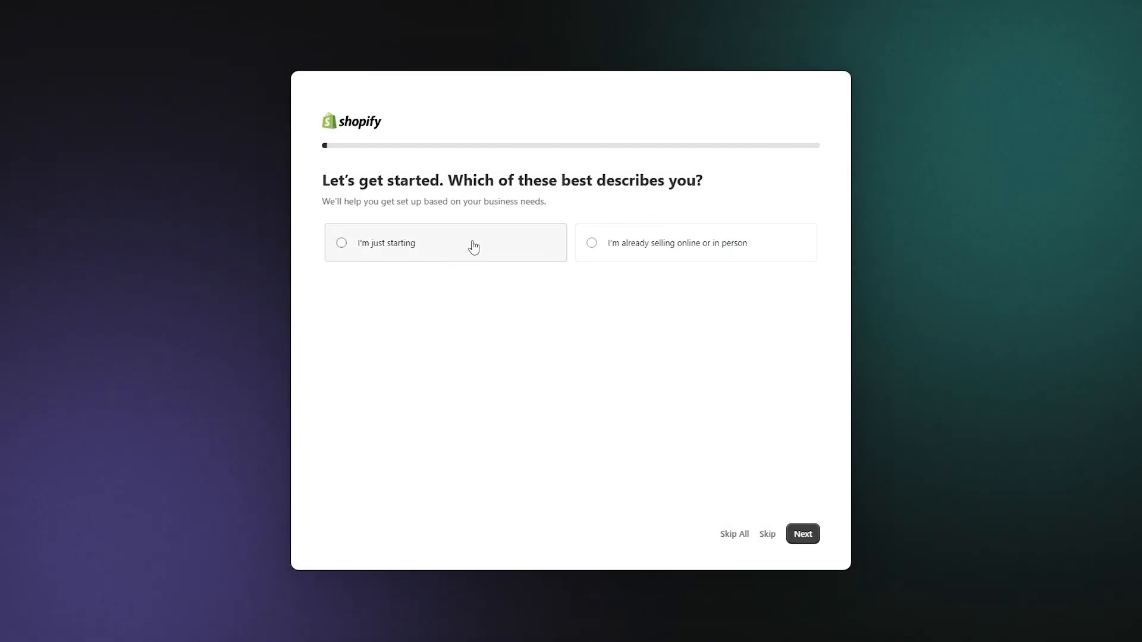
{"action": "mouse_move", "coordinate": [473, 301]}
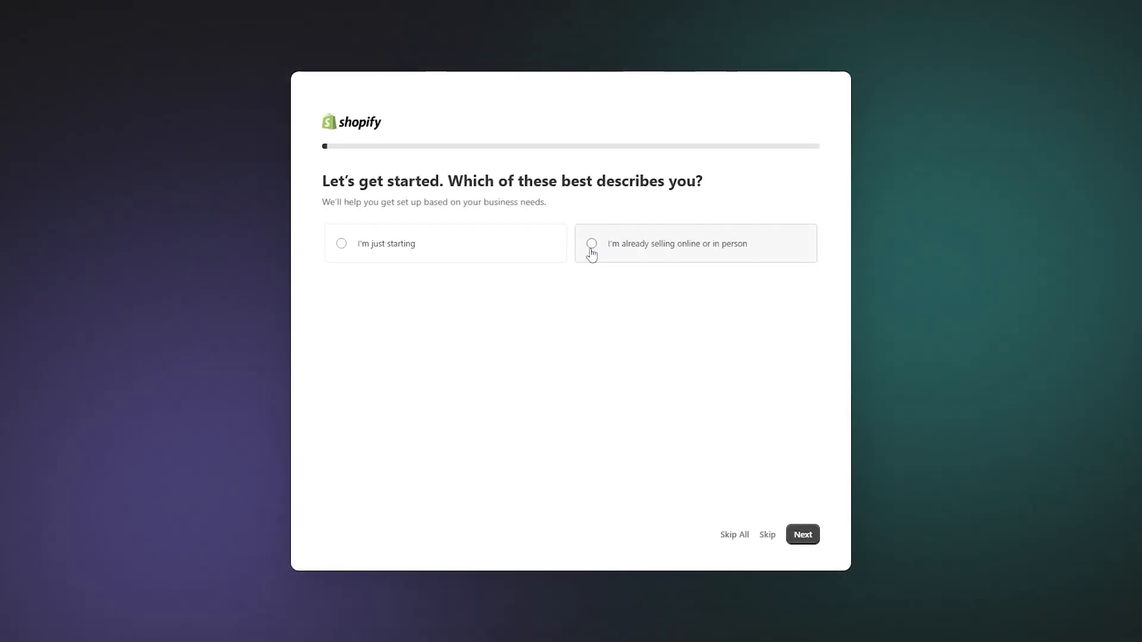
Answer the first setup question with 'I'm just starting' and continue to the next question.
{"action": "left_click", "coordinate": [592, 243]}
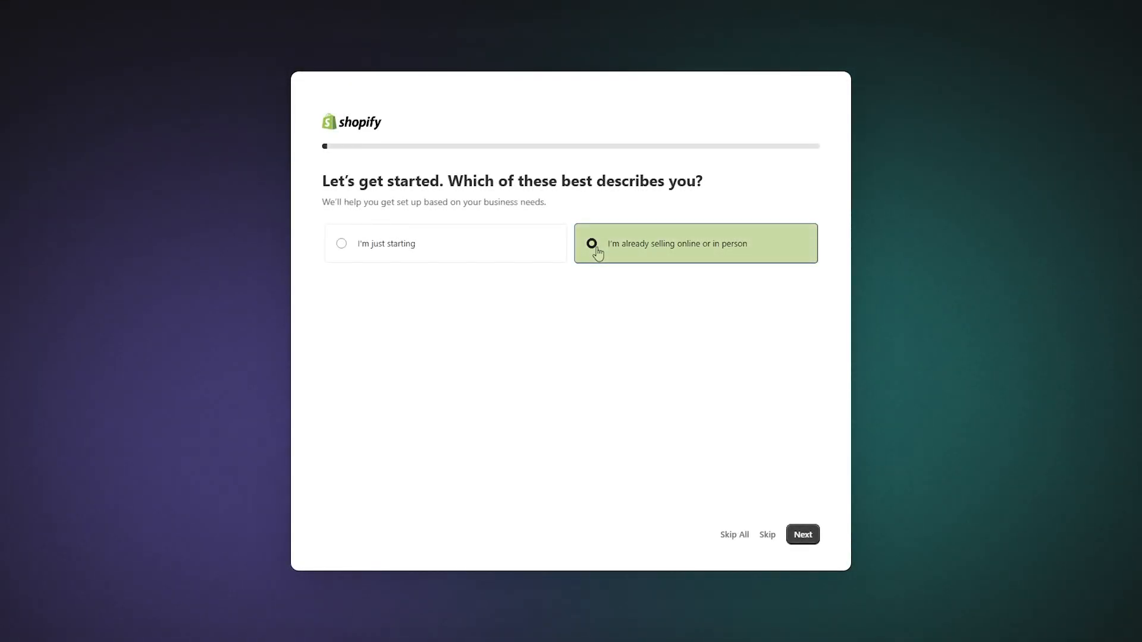
{"action": "mouse_move", "coordinate": [734, 481]}
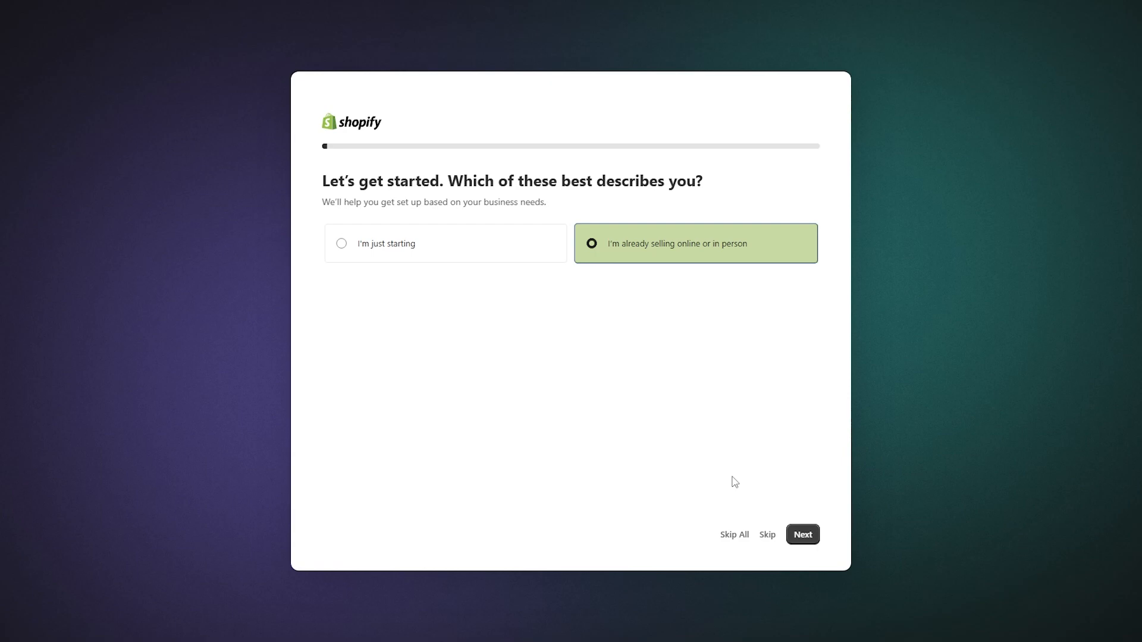
{"action": "left_click", "coordinate": [802, 534]}
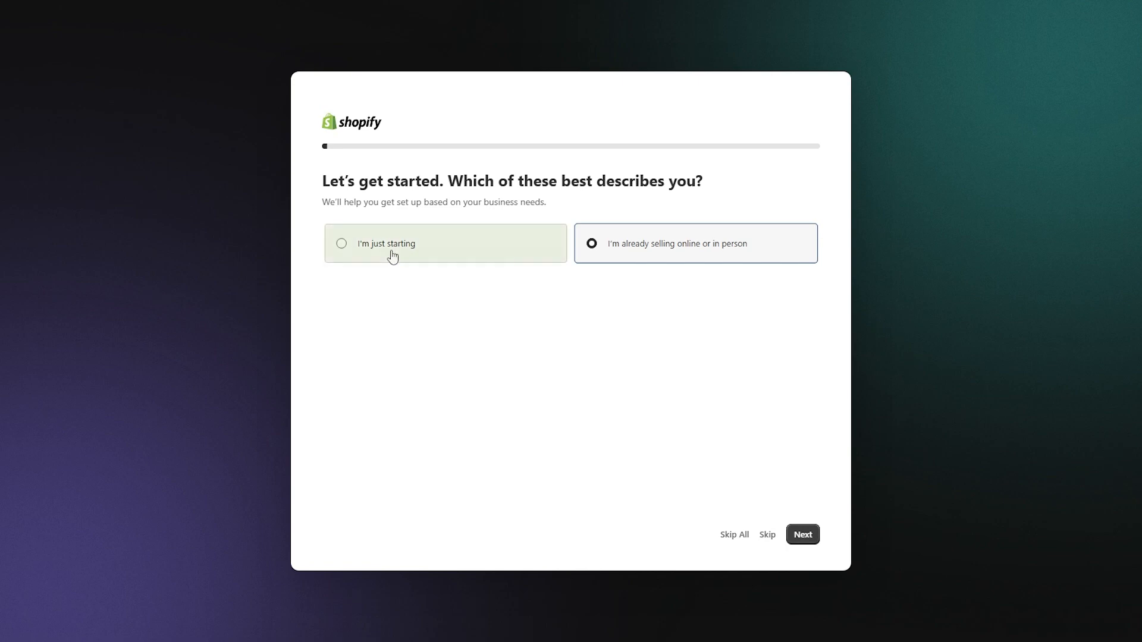
{"action": "left_click", "coordinate": [445, 243]}
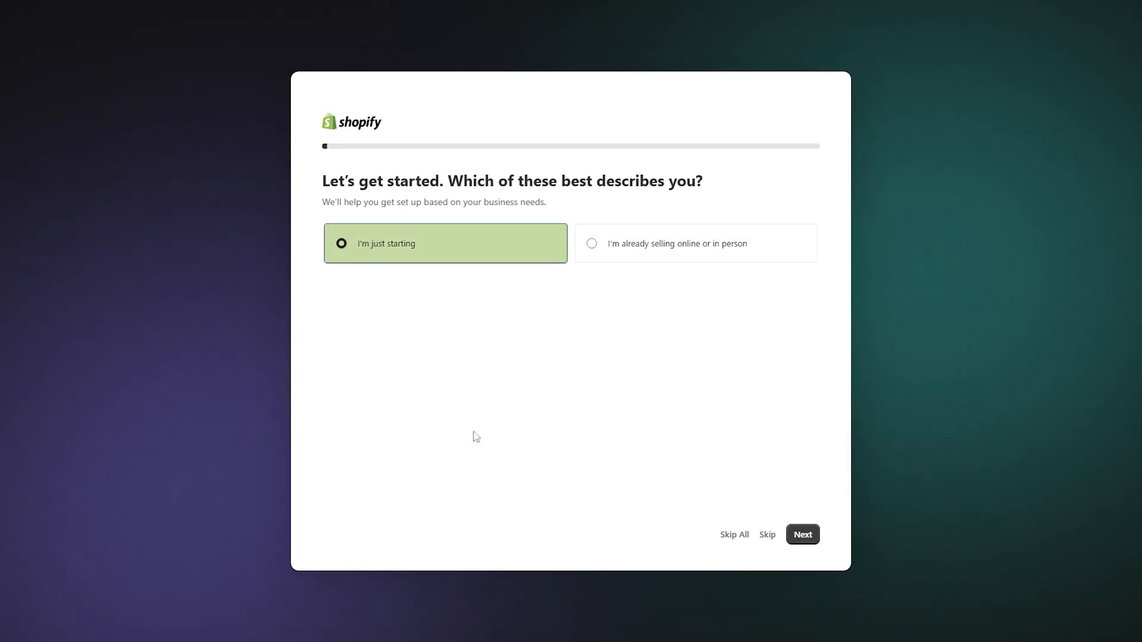
{"action": "left_click", "coordinate": [802, 535]}
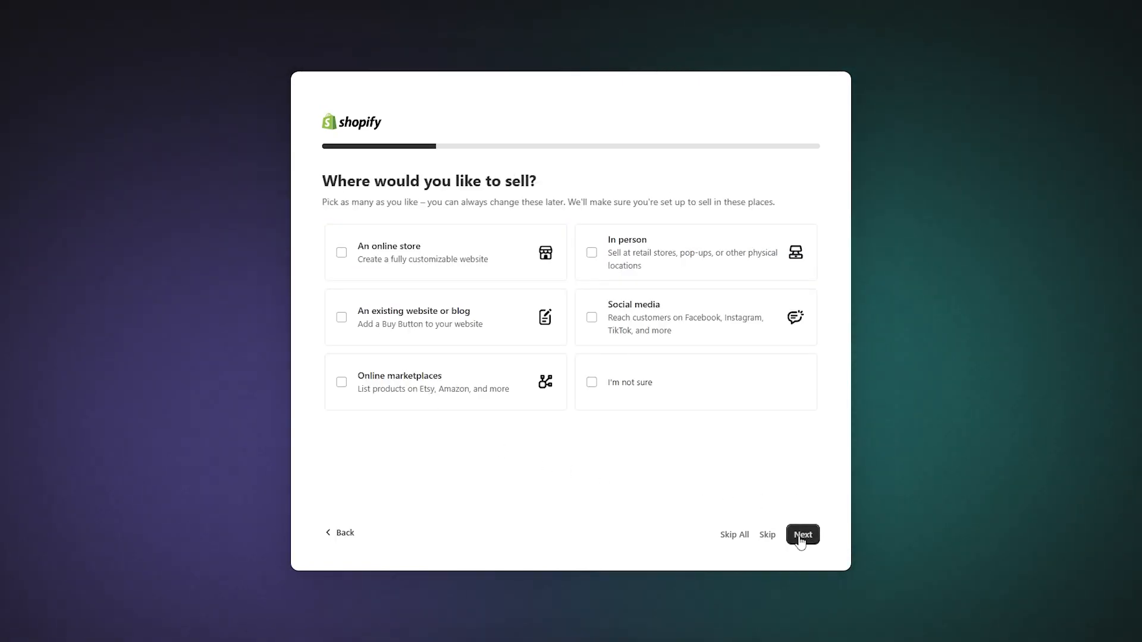
{"action": "left_click", "coordinate": [801, 534]}
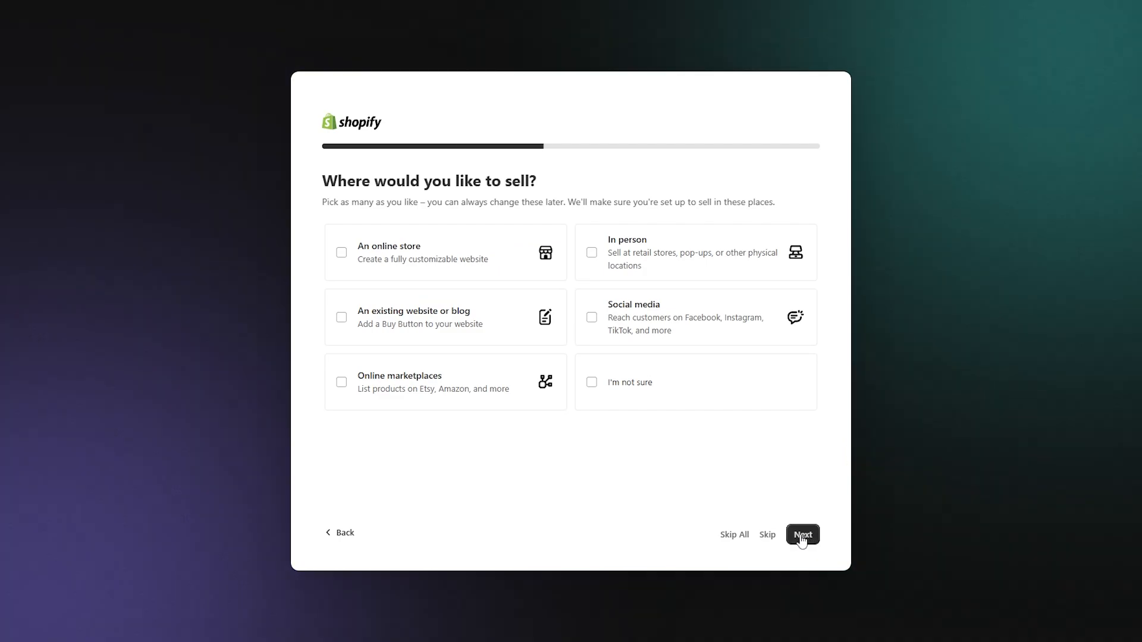
{"action": "mouse_move", "coordinate": [378, 252]}
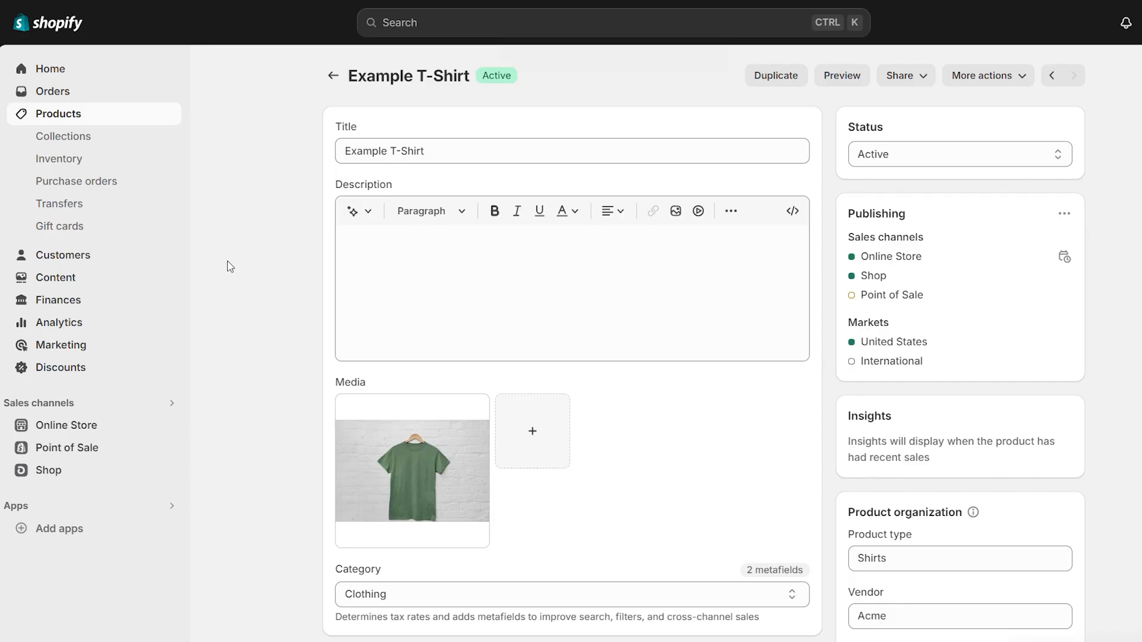
{"action": "mouse_move", "coordinate": [1096, 120]}
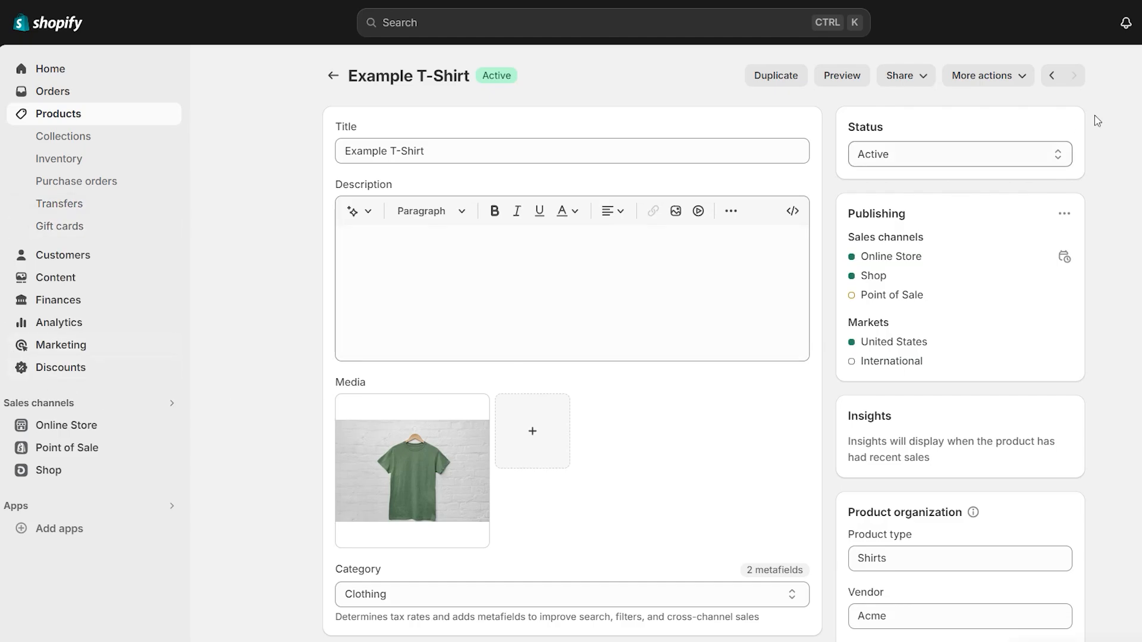
{"action": "scroll", "scroll_direction": "down", "scroll_amount": 3}
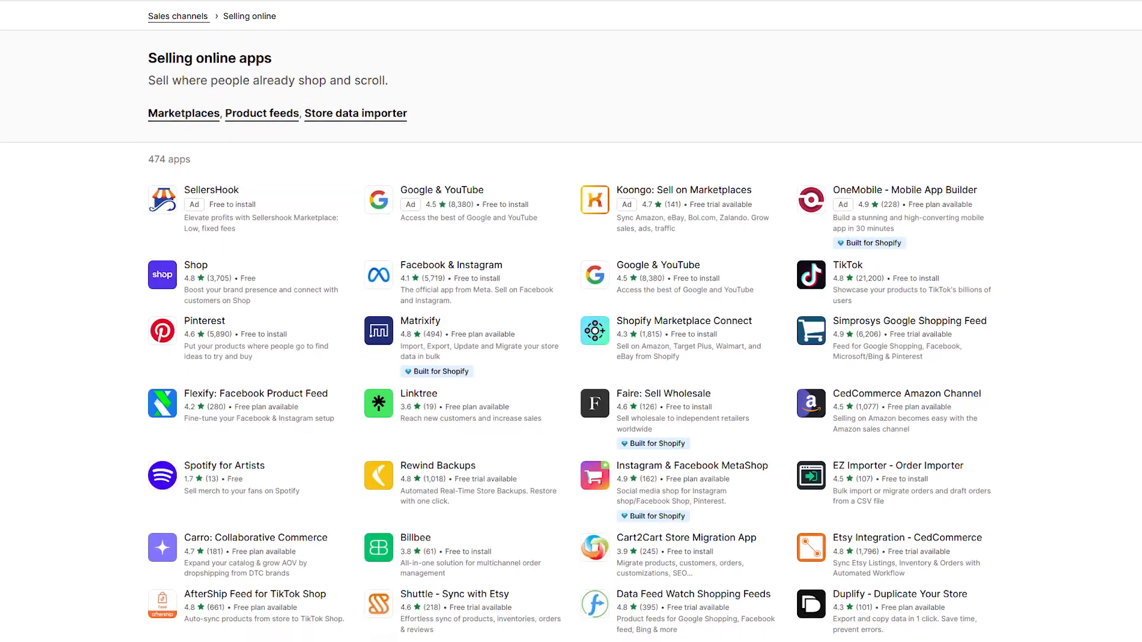
{"action": "scroll", "scroll_direction": "down", "scroll_amount": 3}
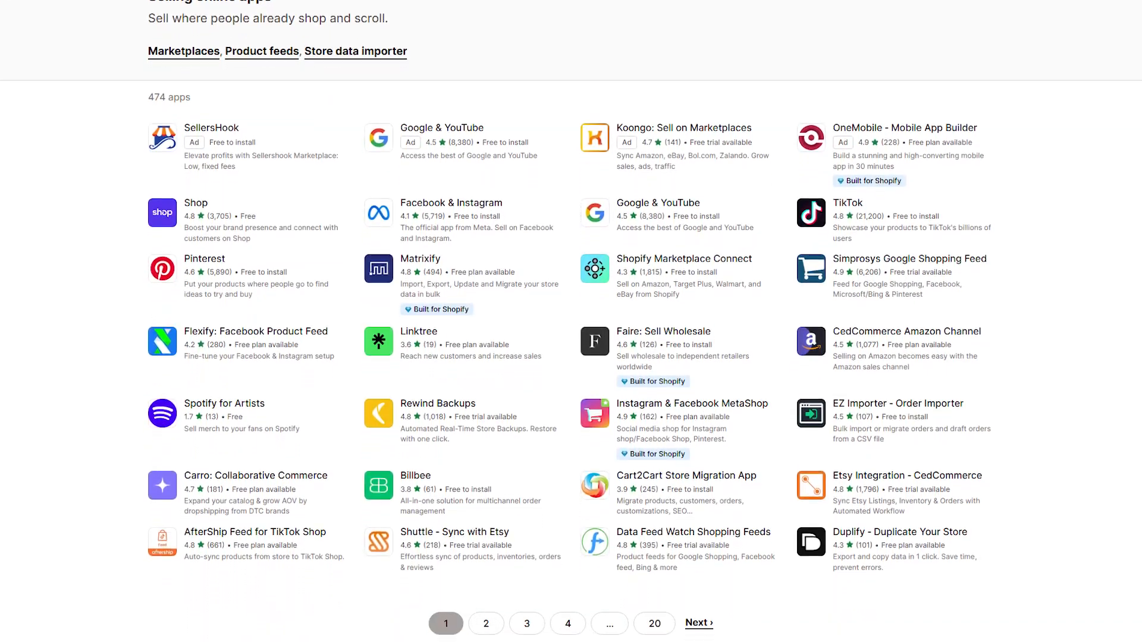
{"action": "scroll", "scroll_direction": "down", "scroll_amount": 3}
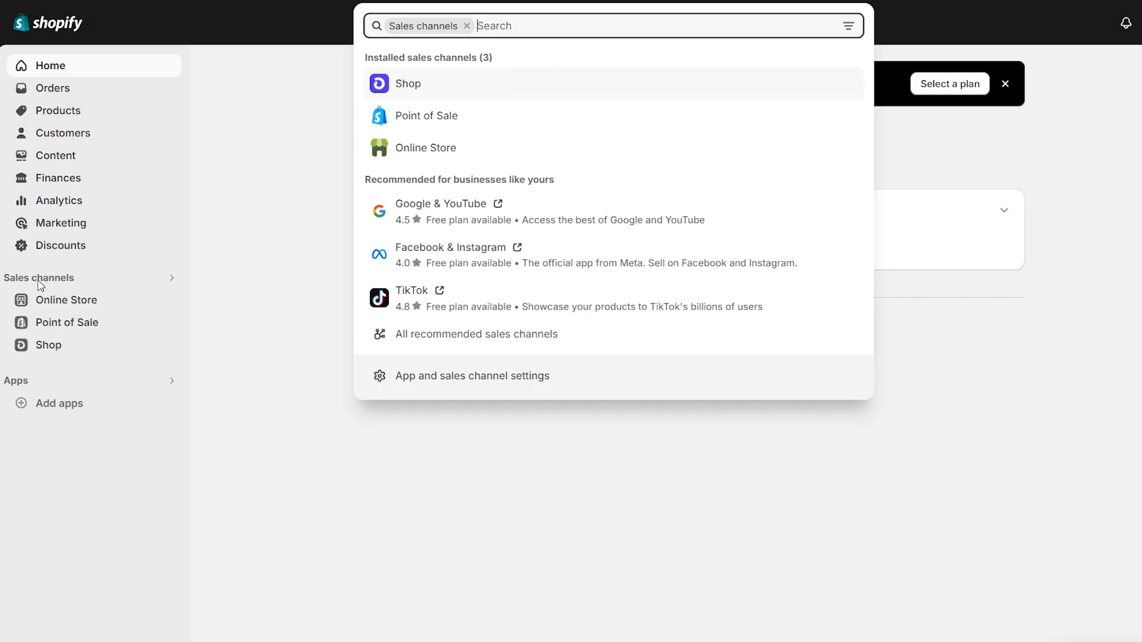
{"action": "left_click", "coordinate": [476, 334]}
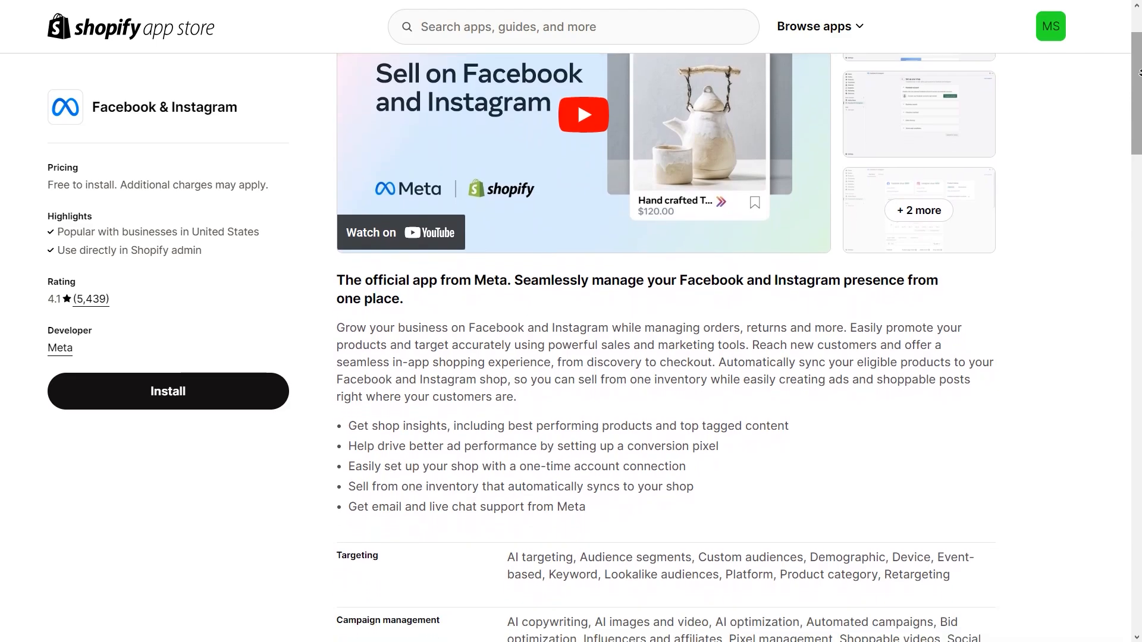
{"action": "scroll", "scroll_direction": "down", "scroll_amount": 3}
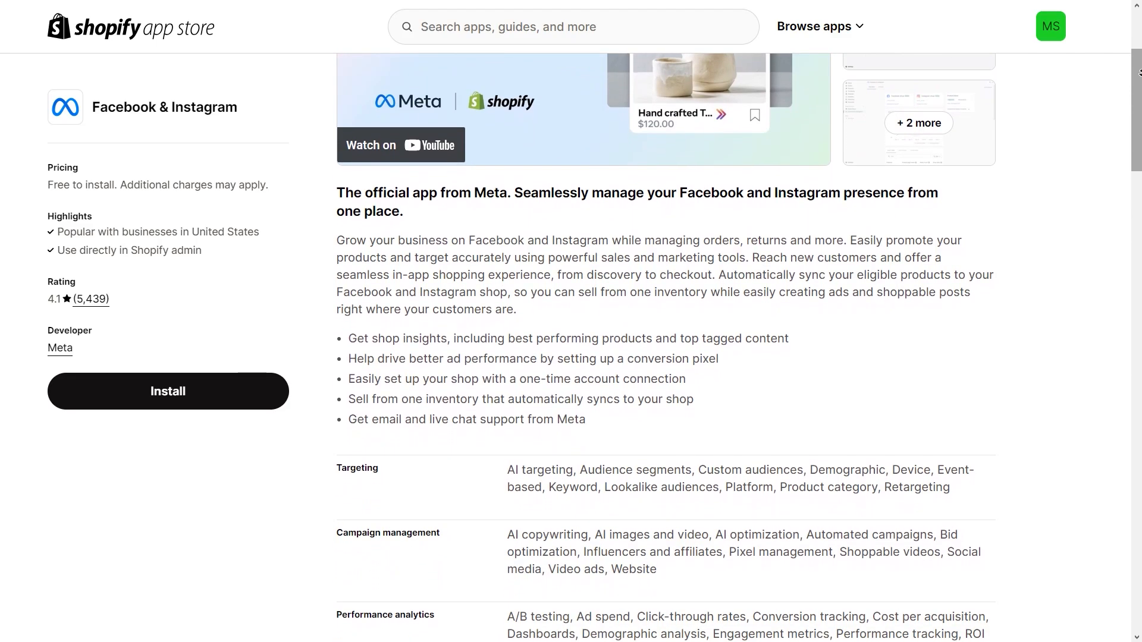
{"action": "scroll", "scroll_direction": "down", "scroll_amount": 3}
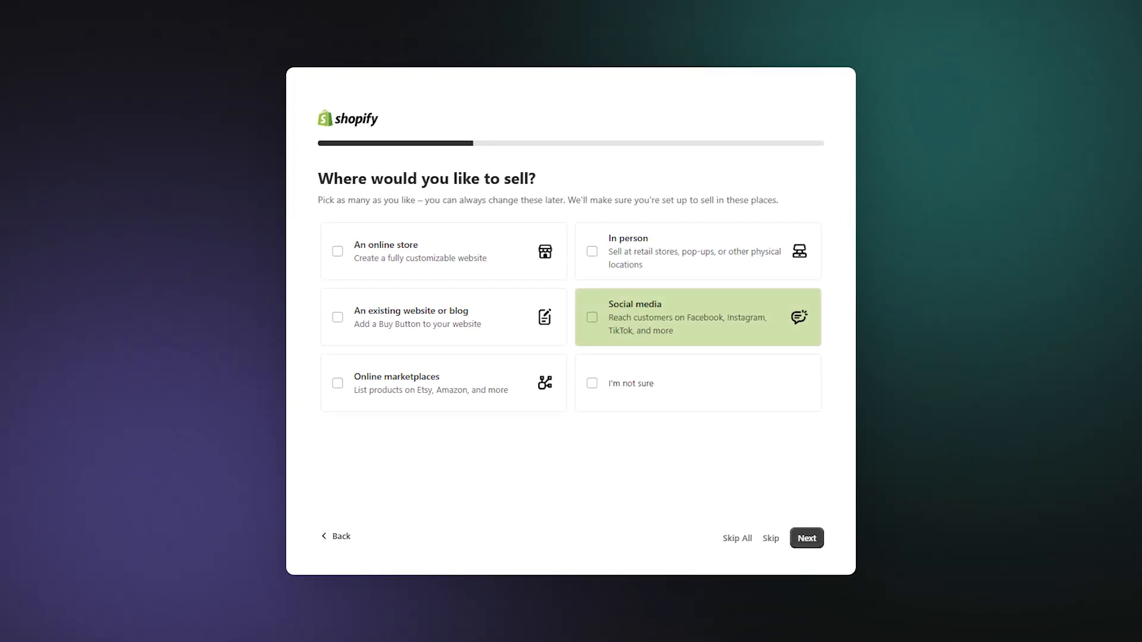
Choose Social media as where to sell and continue.
{"action": "left_click", "coordinate": [697, 317]}
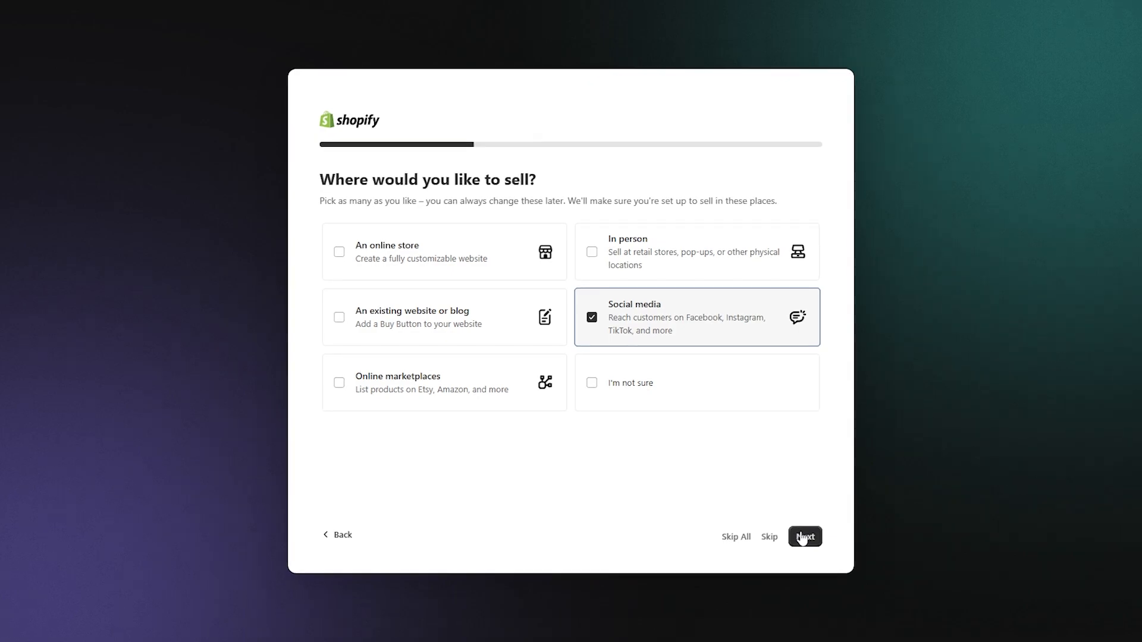
{"action": "left_click", "coordinate": [804, 536]}
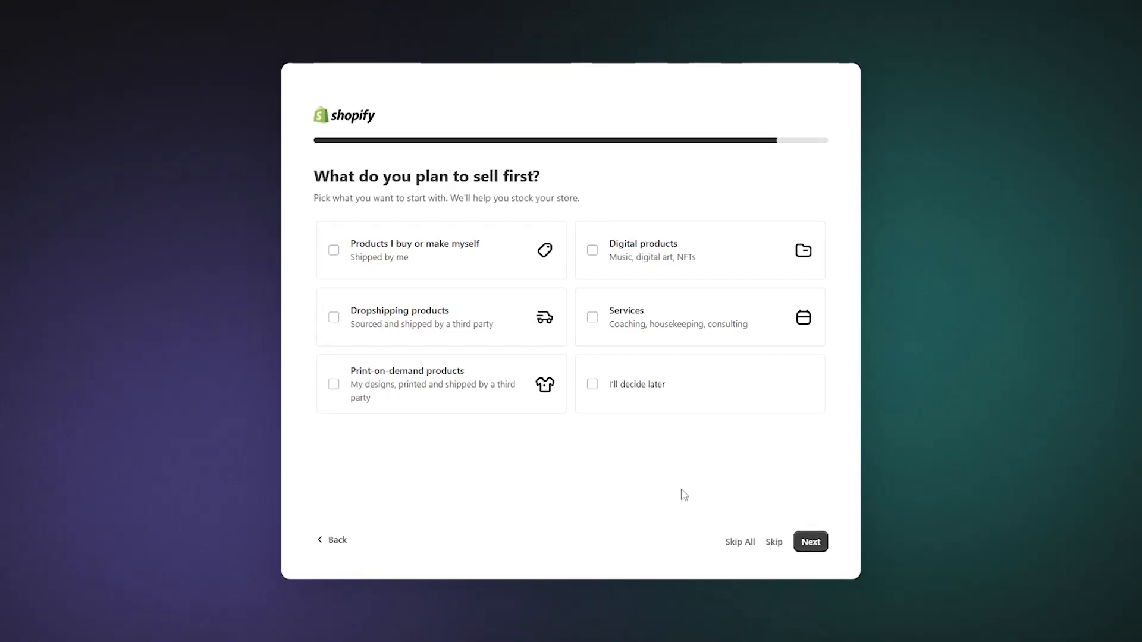
Tick 'Products I buy or make myself' as what to sell first.
{"action": "left_click", "coordinate": [440, 250]}
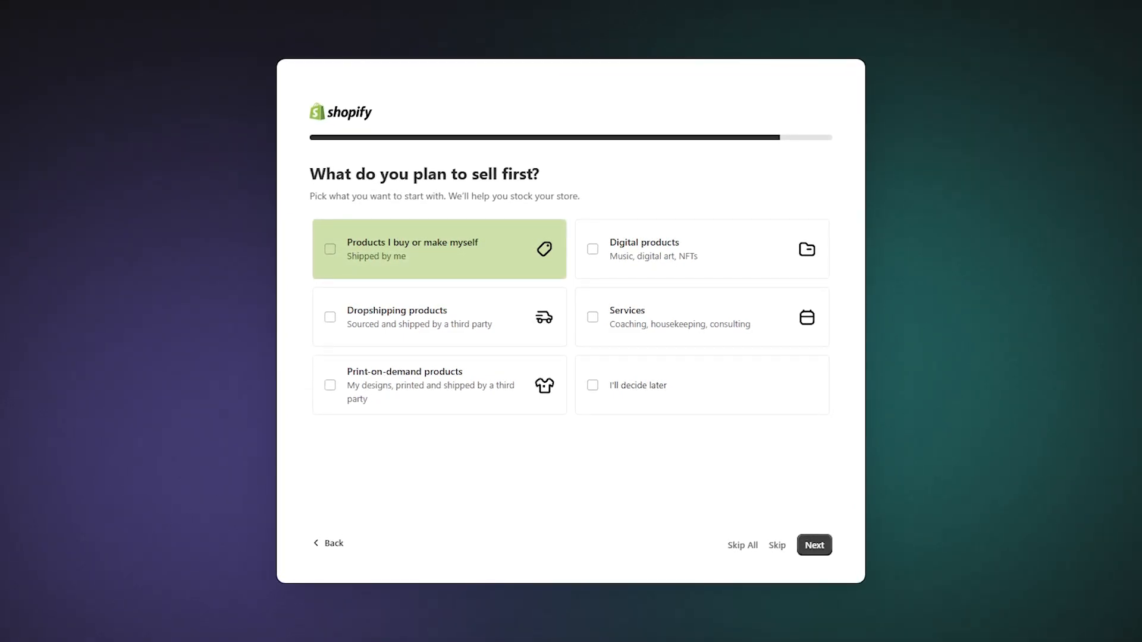
{"action": "left_click", "coordinate": [437, 317]}
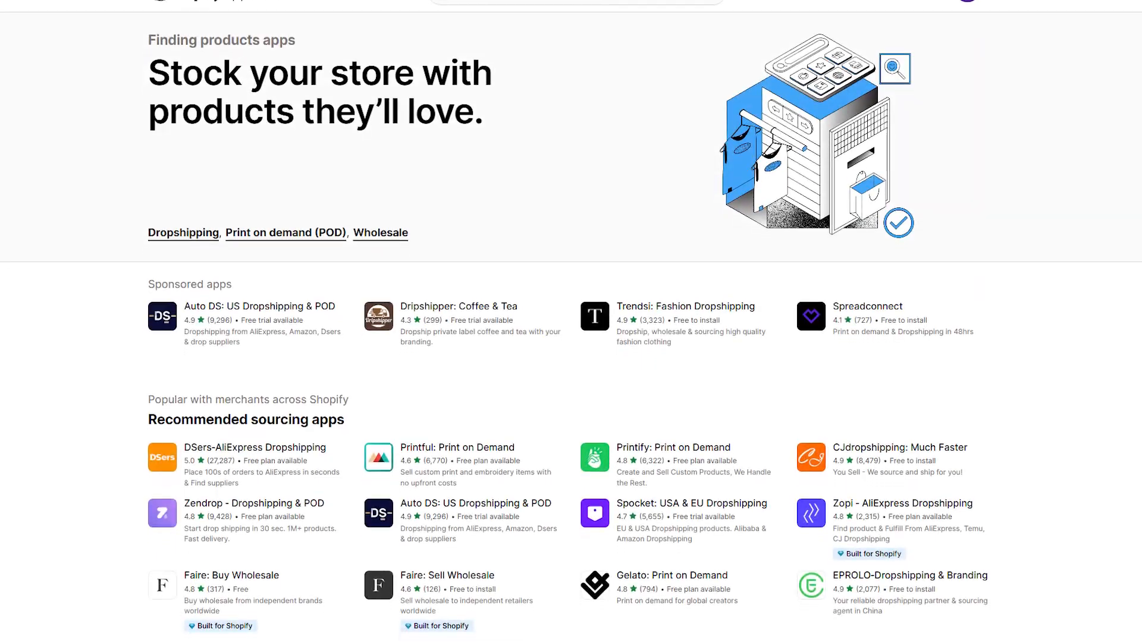
Browse the Finding products apps and review a dropshipping app's listing and pricing plans.
{"action": "scroll", "scroll_direction": "down", "scroll_amount": 3}
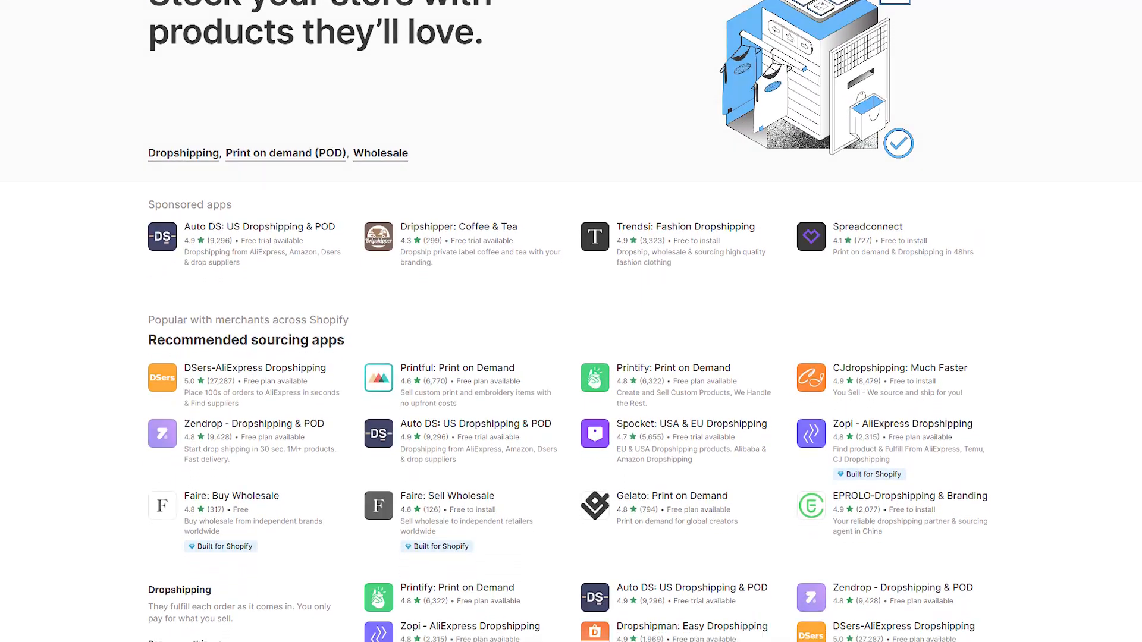
{"action": "left_click", "coordinate": [260, 227]}
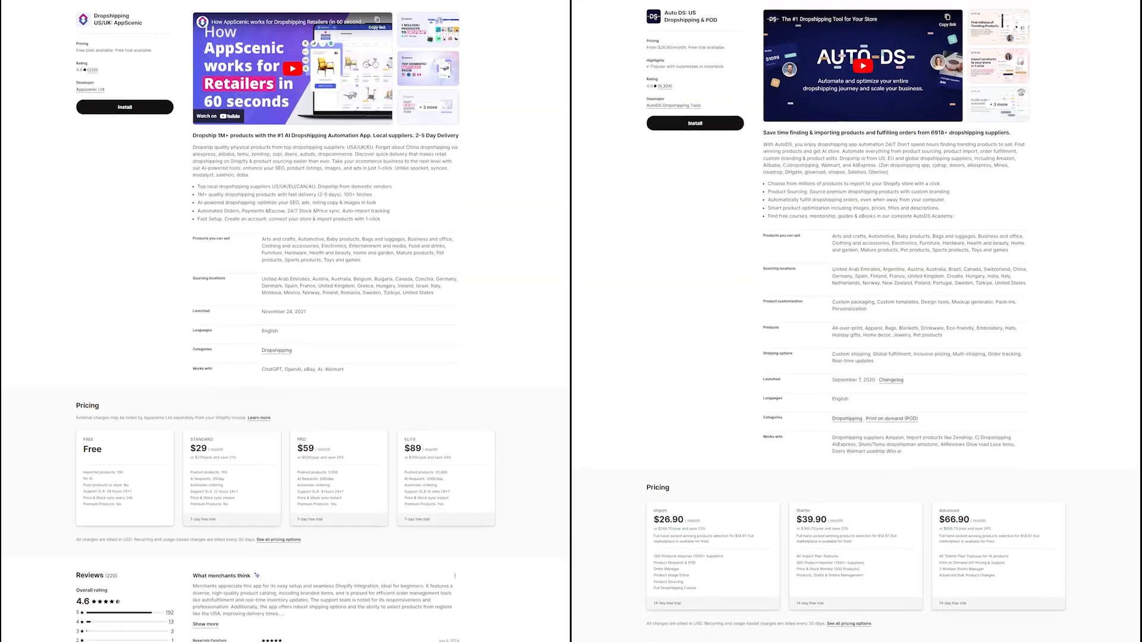
{"action": "scroll", "scroll_direction": "down", "scroll_amount": 3}
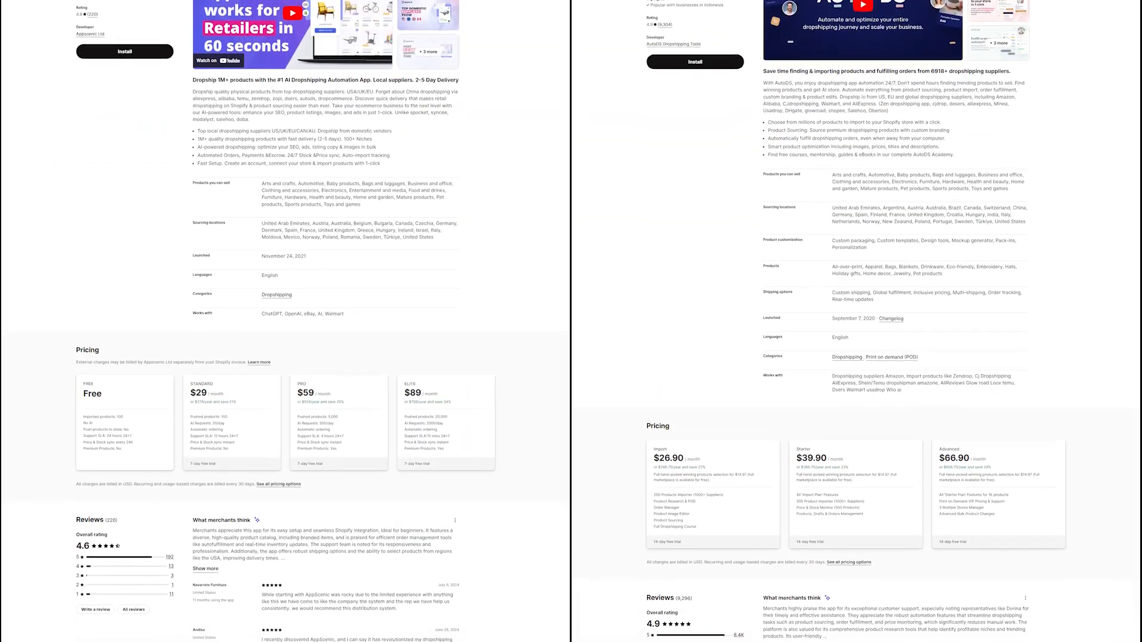
{"action": "scroll", "scroll_direction": "down", "scroll_amount": 3}
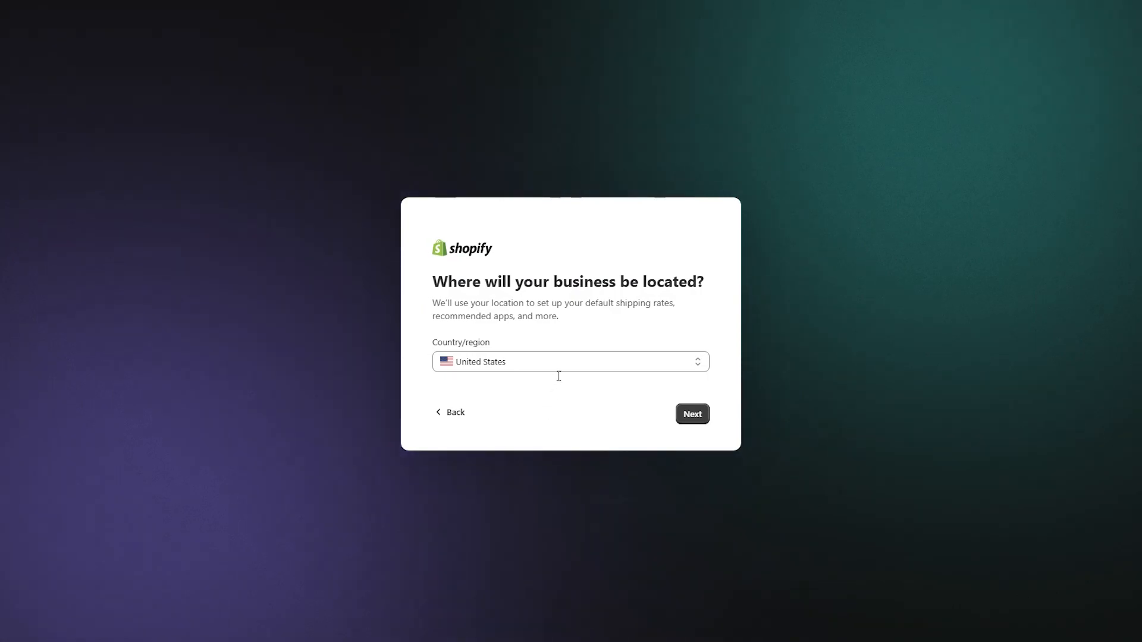
Browse the Country/region list, keeping United States as the business location.
{"action": "left_click", "coordinate": [570, 362]}
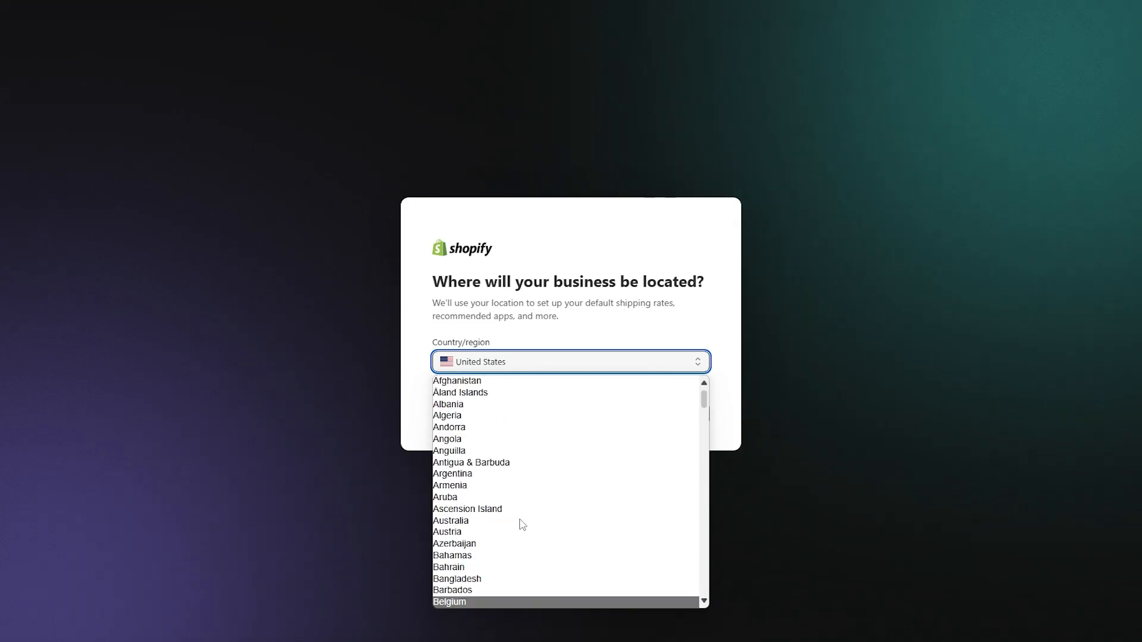
{"action": "scroll", "scroll_direction": "down", "scroll_amount": 3}
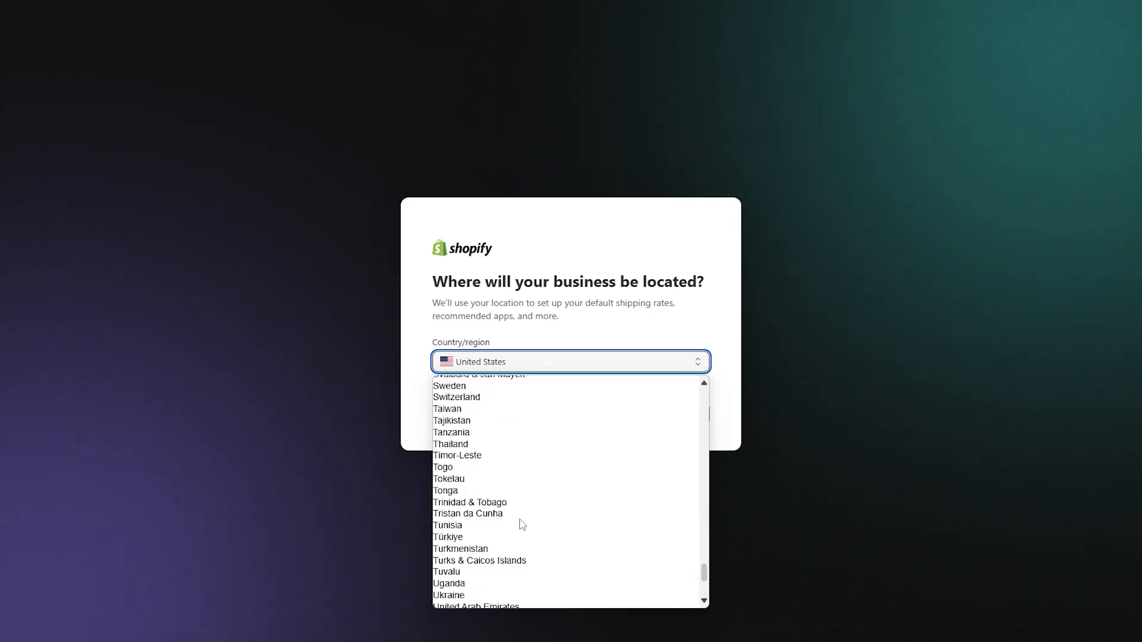
{"action": "scroll", "scroll_direction": "down", "scroll_amount": 3}
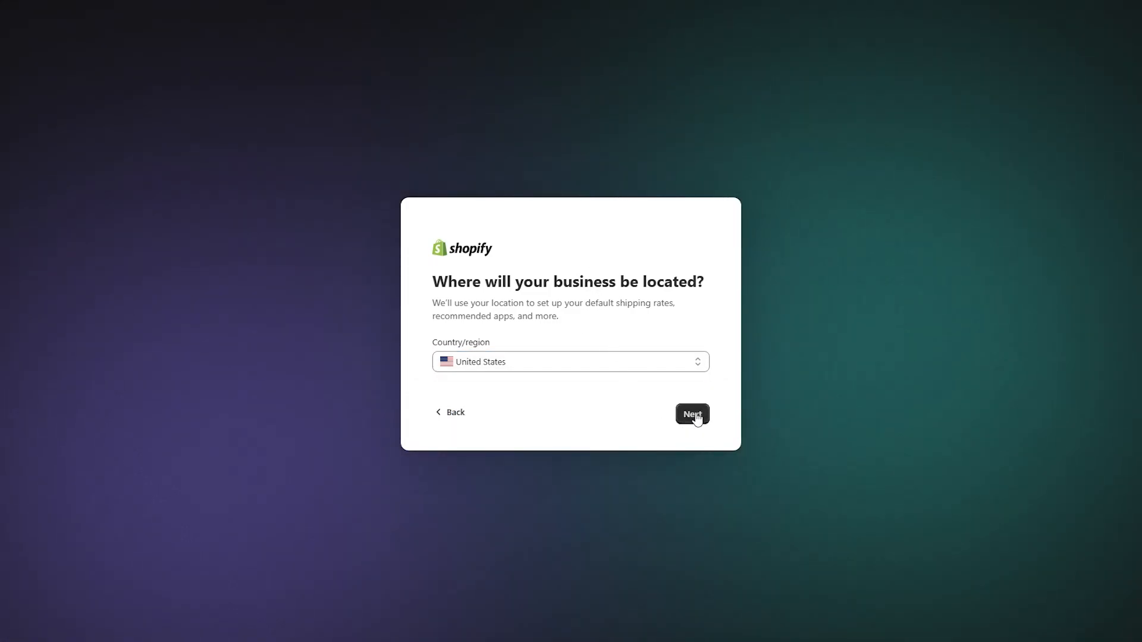
Sign up with email and password and create the Shopify account.
{"action": "left_click", "coordinate": [691, 414]}
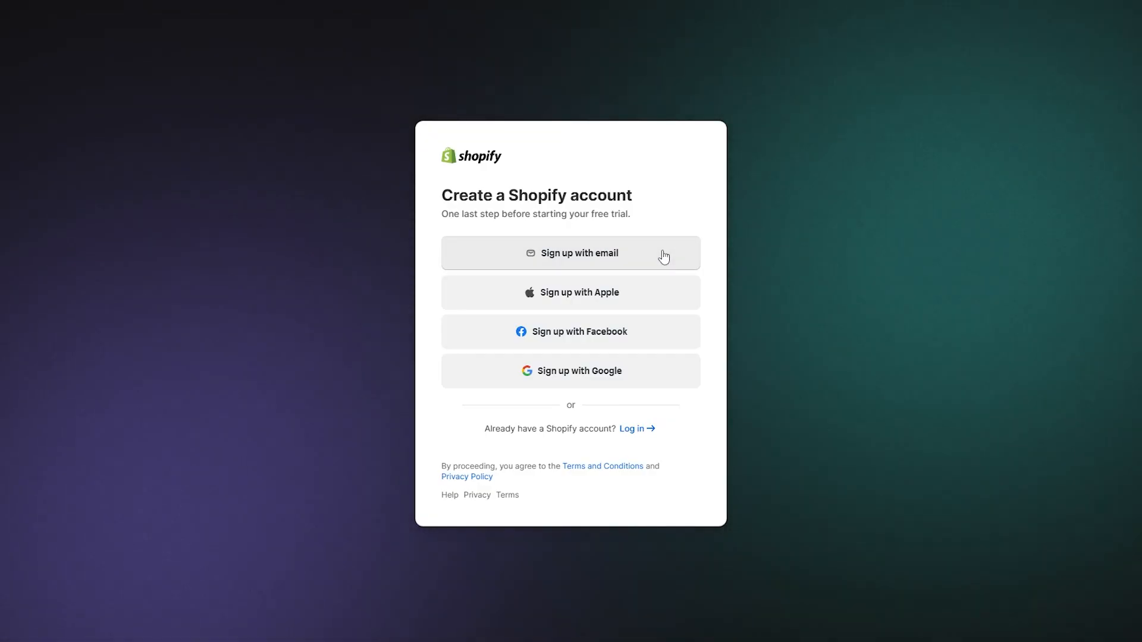
{"action": "left_click", "coordinate": [570, 253]}
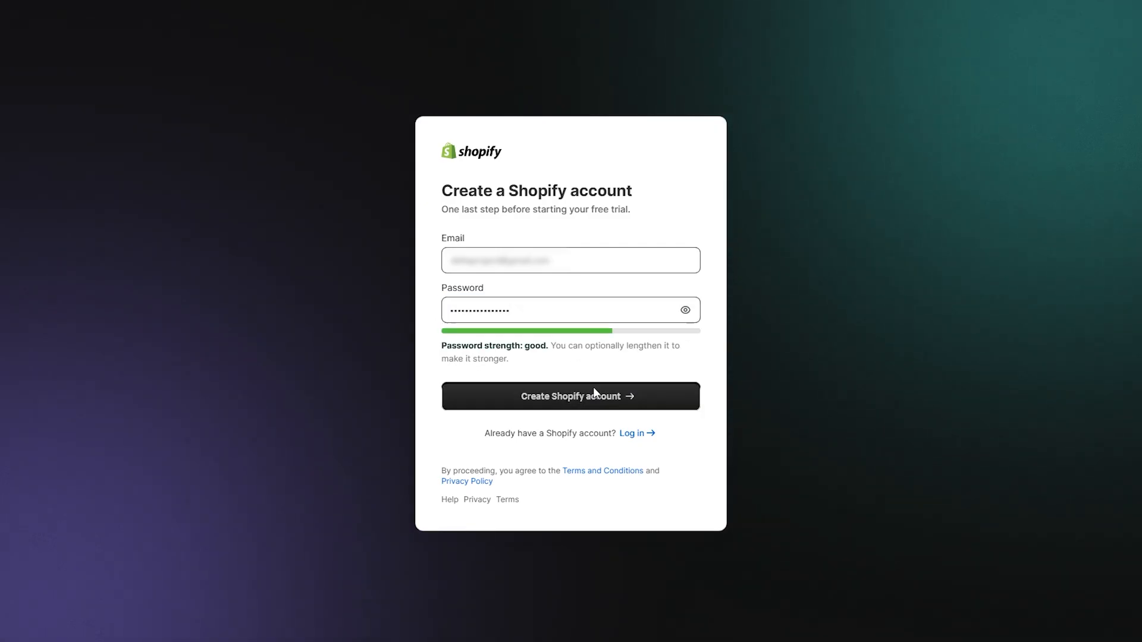
{"action": "left_click", "coordinate": [571, 396]}
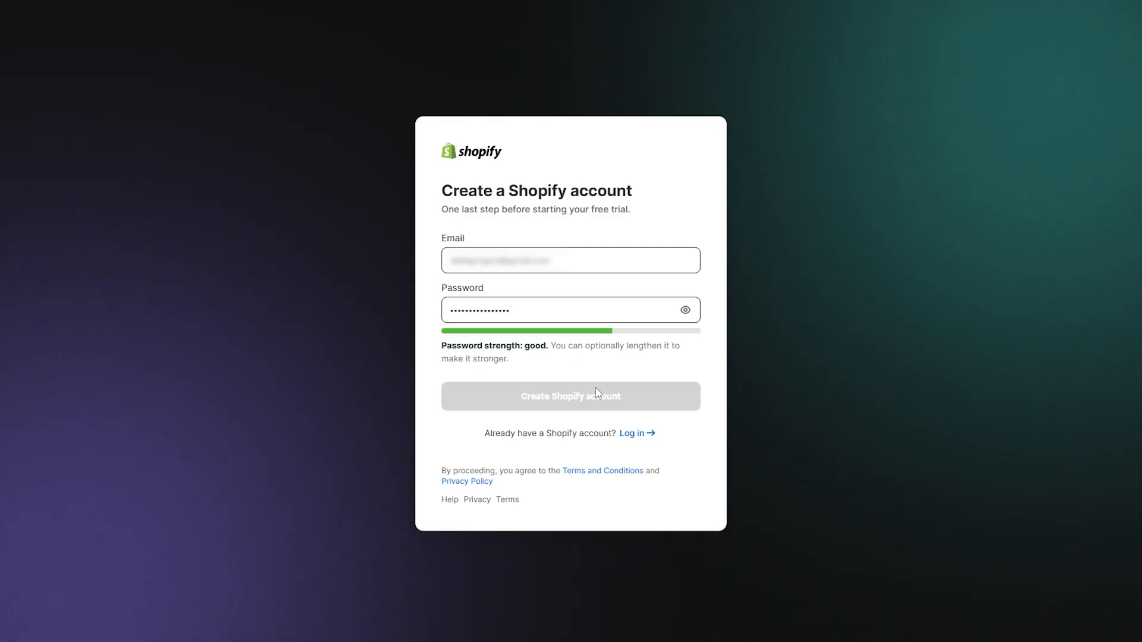
{"action": "left_click", "coordinate": [571, 396]}
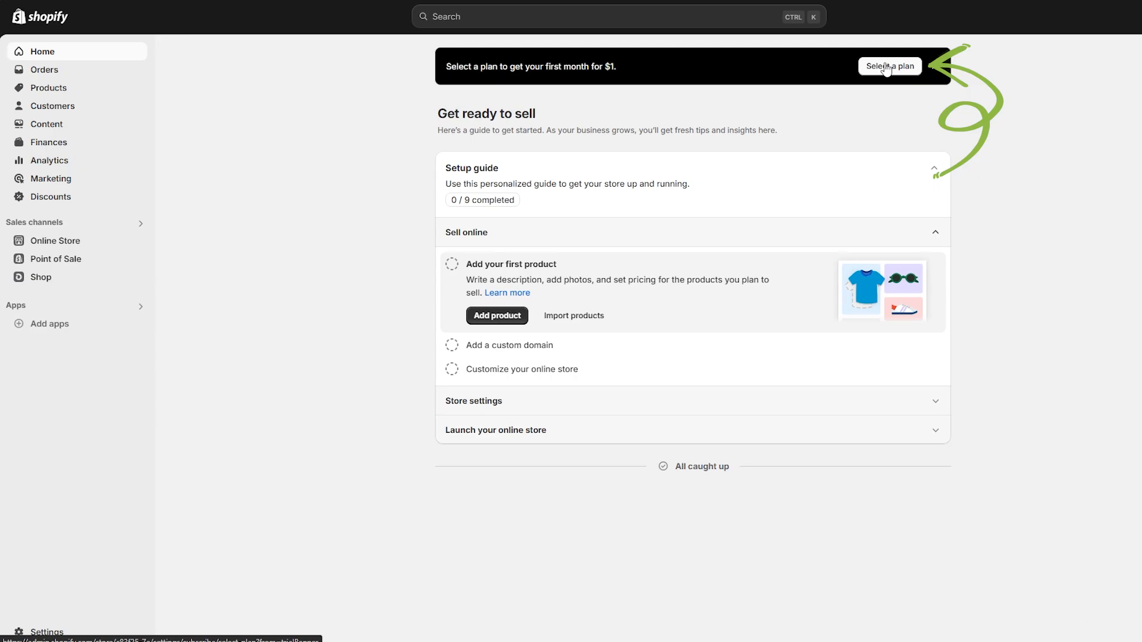
Open Select a plan and review the full feature comparison of Basic, Shopify, Advanced and Plus.
{"action": "left_click", "coordinate": [889, 66]}
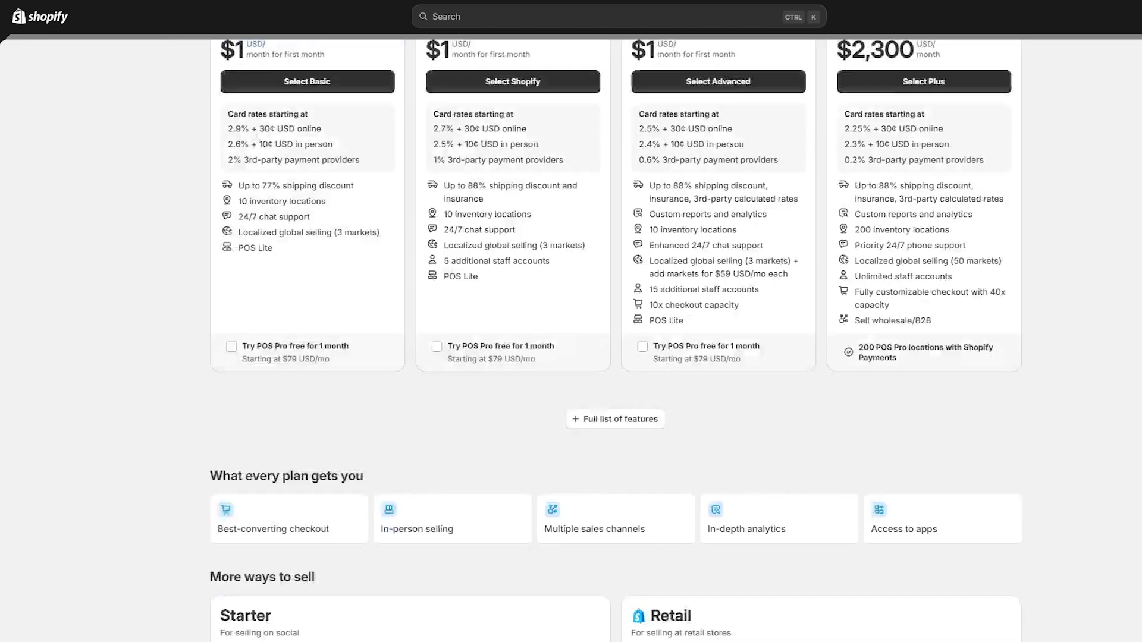
{"action": "scroll", "scroll_direction": "down", "scroll_amount": 3}
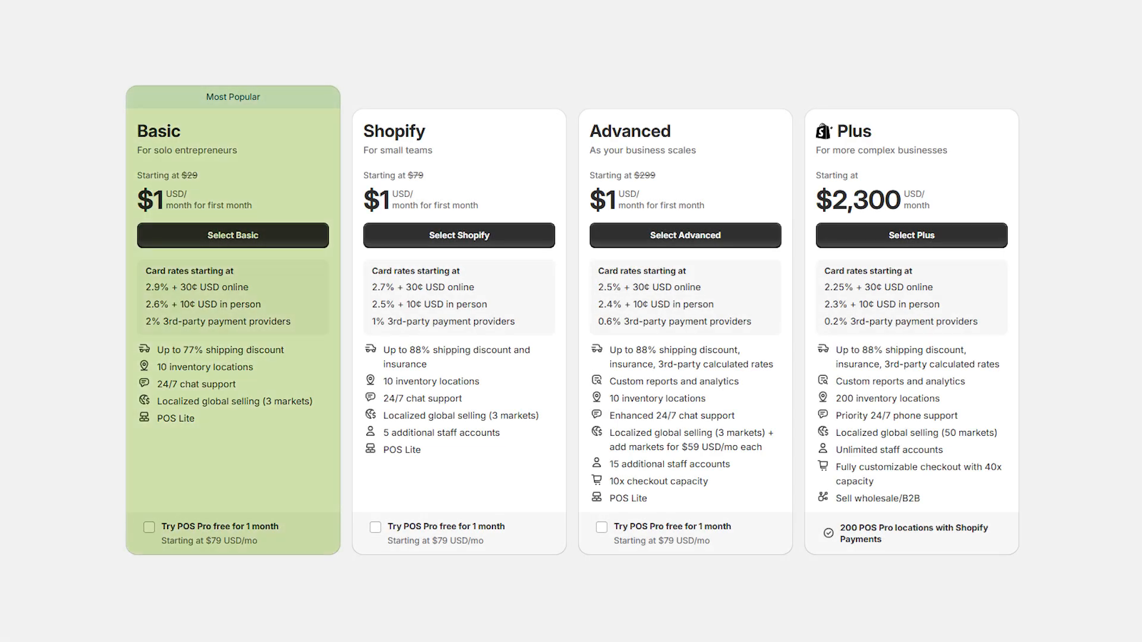
{"action": "left_click", "coordinate": [567, 38]}
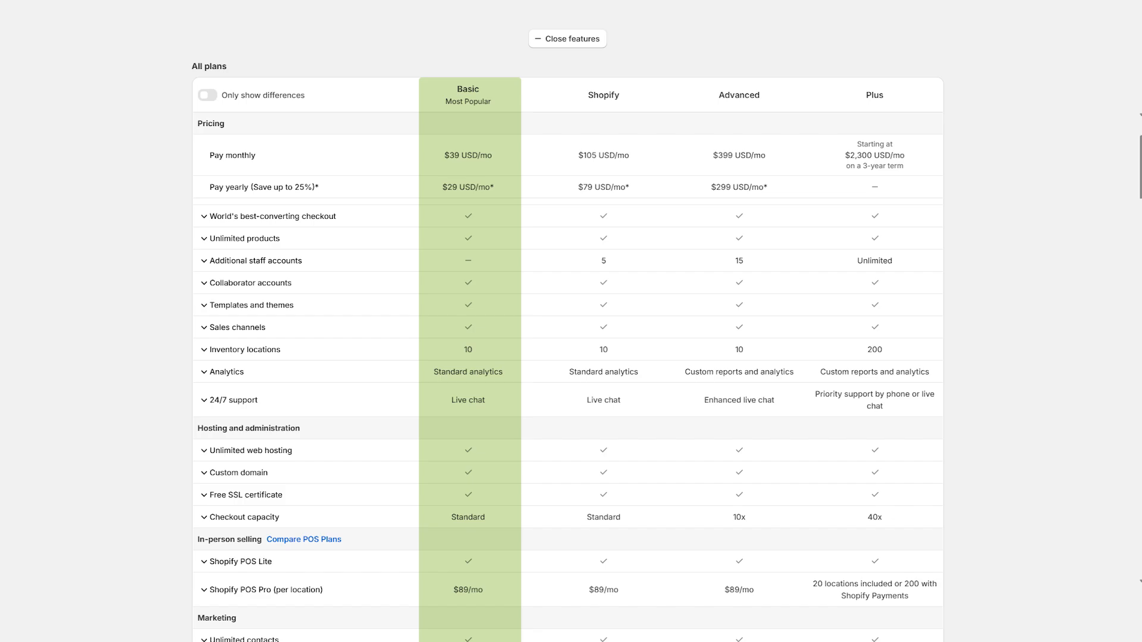
{"action": "scroll", "scroll_direction": "down", "scroll_amount": 3}
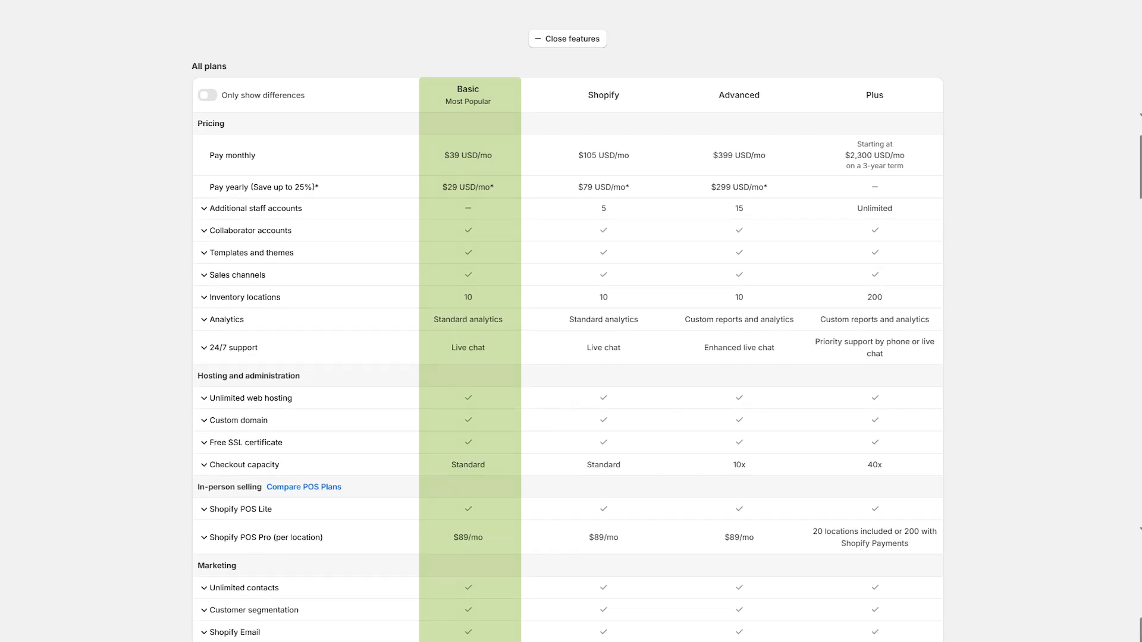
{"action": "left_click", "coordinate": [567, 38]}
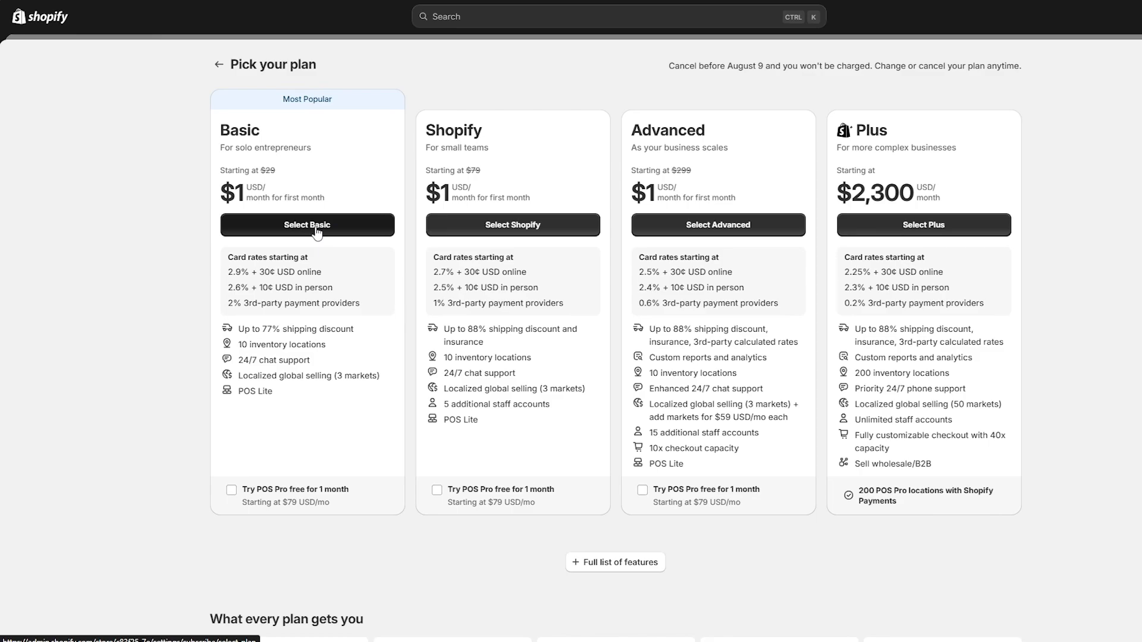
Select the Basic plan, keep monthly billing after trying yearly, and subscribe.
{"action": "left_click", "coordinate": [307, 225]}
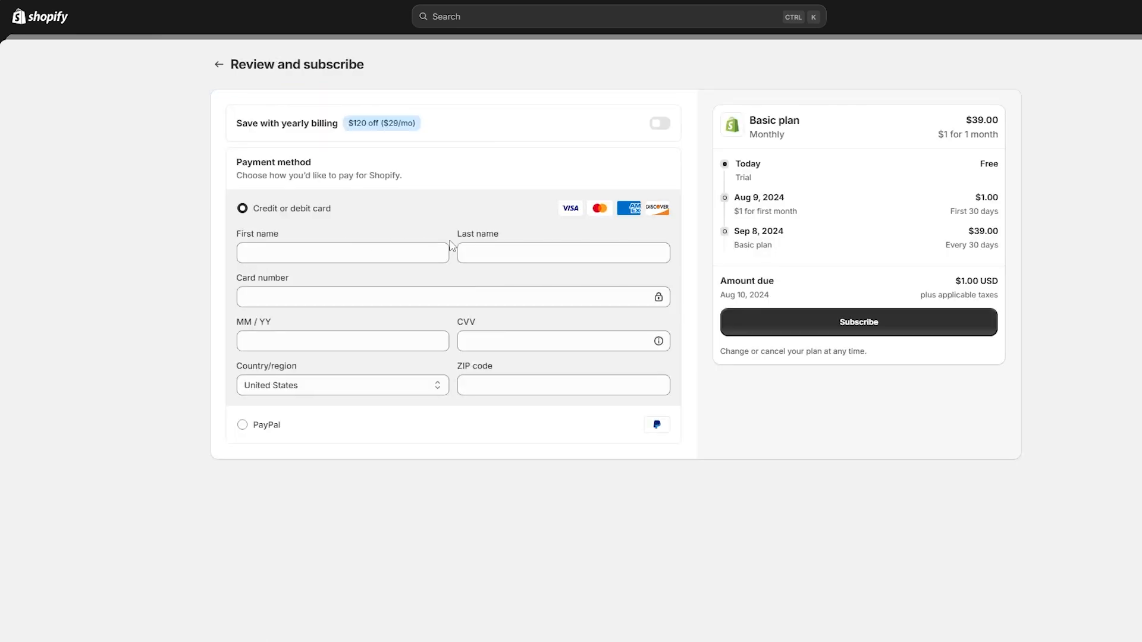
{"action": "left_click", "coordinate": [562, 252]}
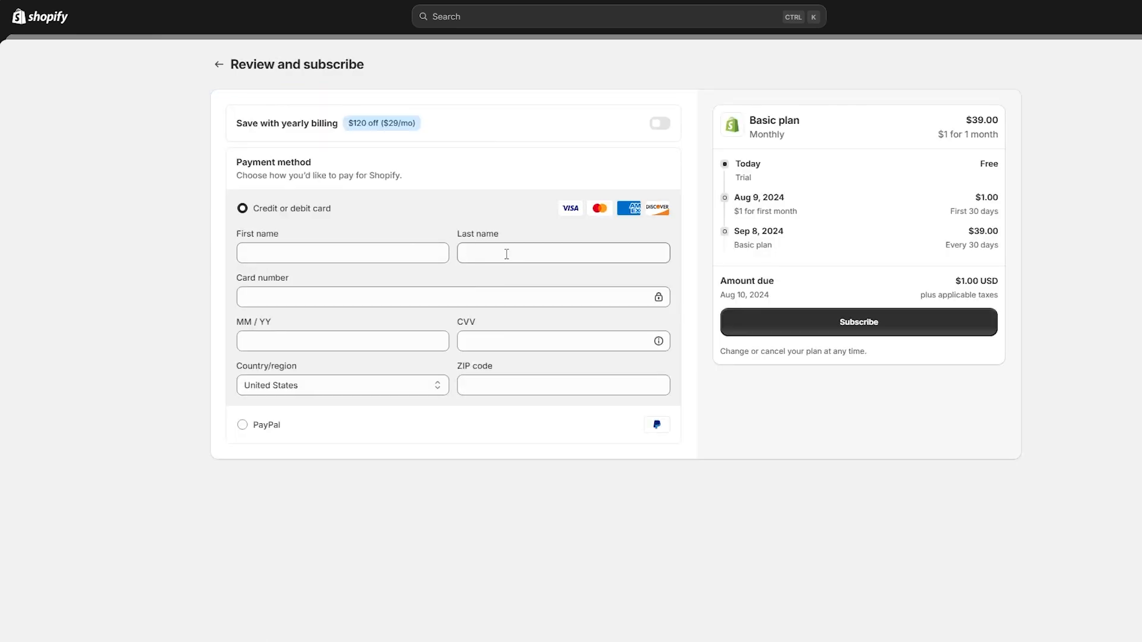
{"action": "mouse_move", "coordinate": [588, 243]}
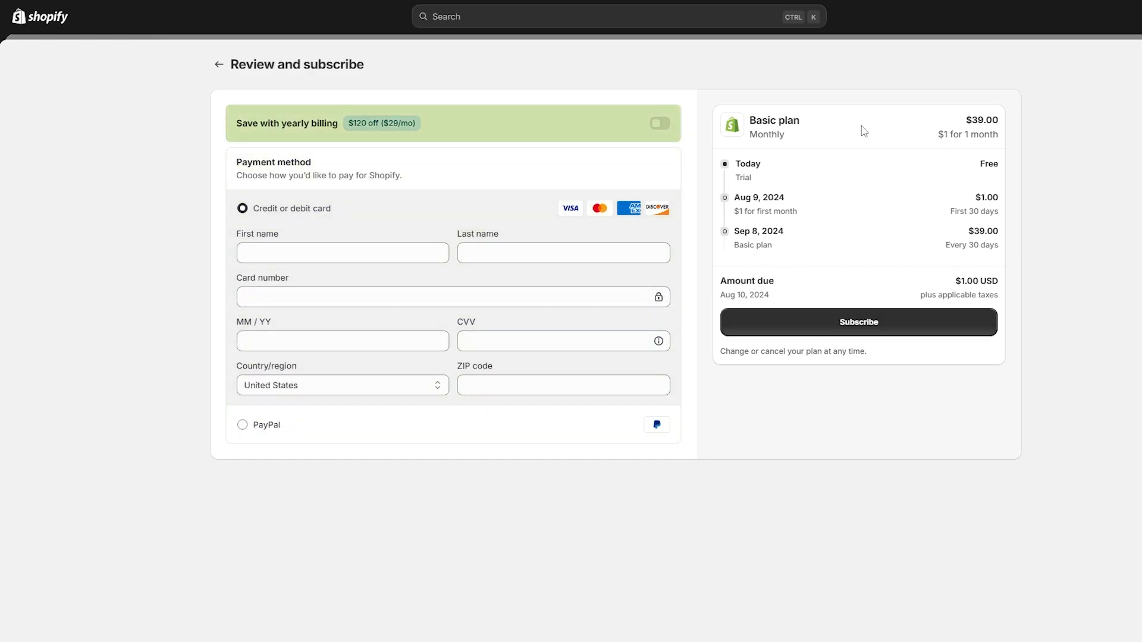
{"action": "mouse_move", "coordinate": [710, 105]}
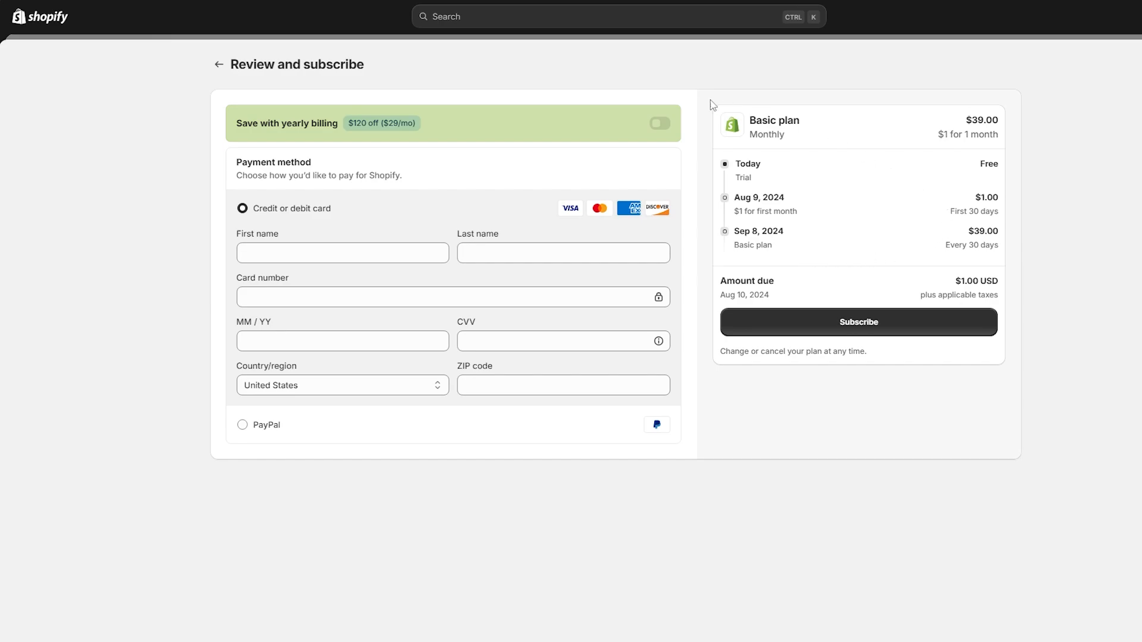
{"action": "left_click", "coordinate": [658, 122]}
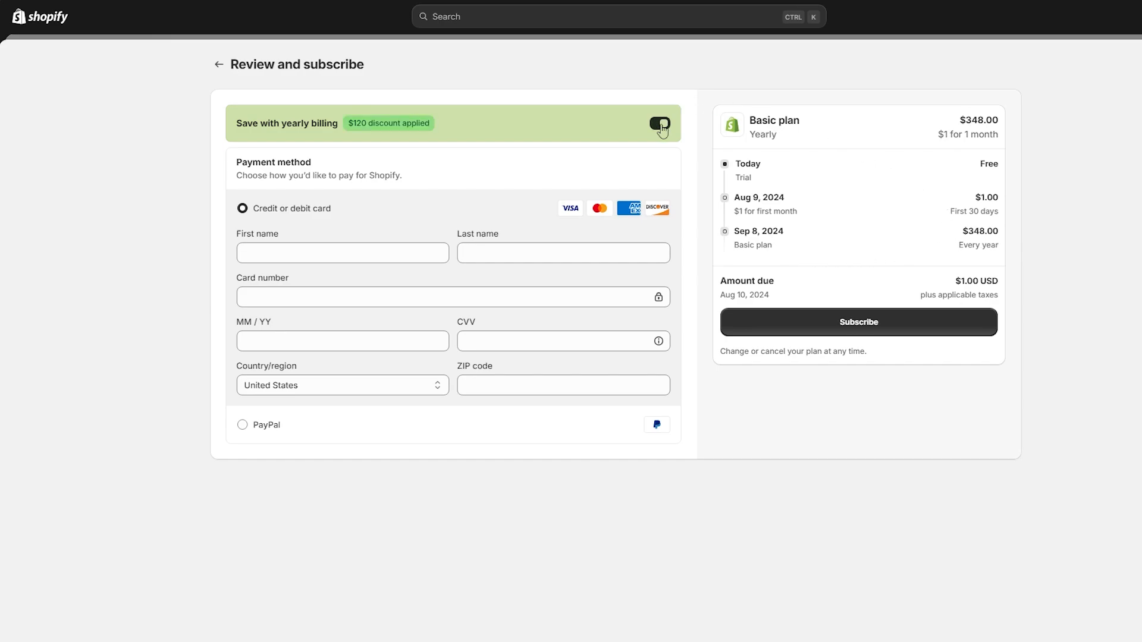
{"action": "left_click", "coordinate": [658, 122]}
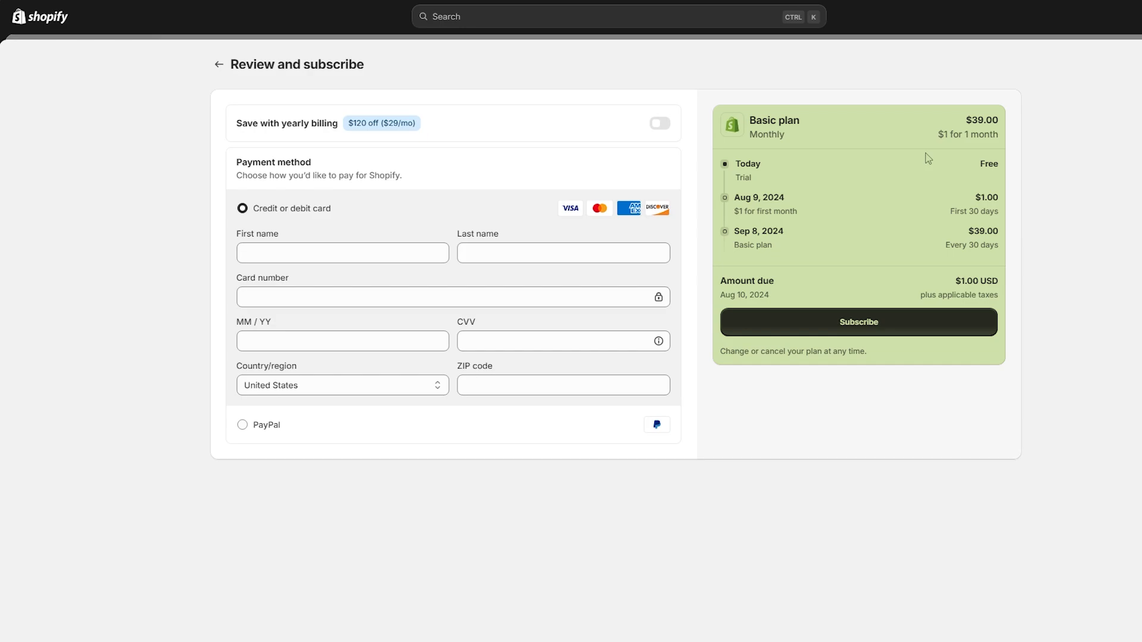
{"action": "mouse_move", "coordinate": [880, 189]}
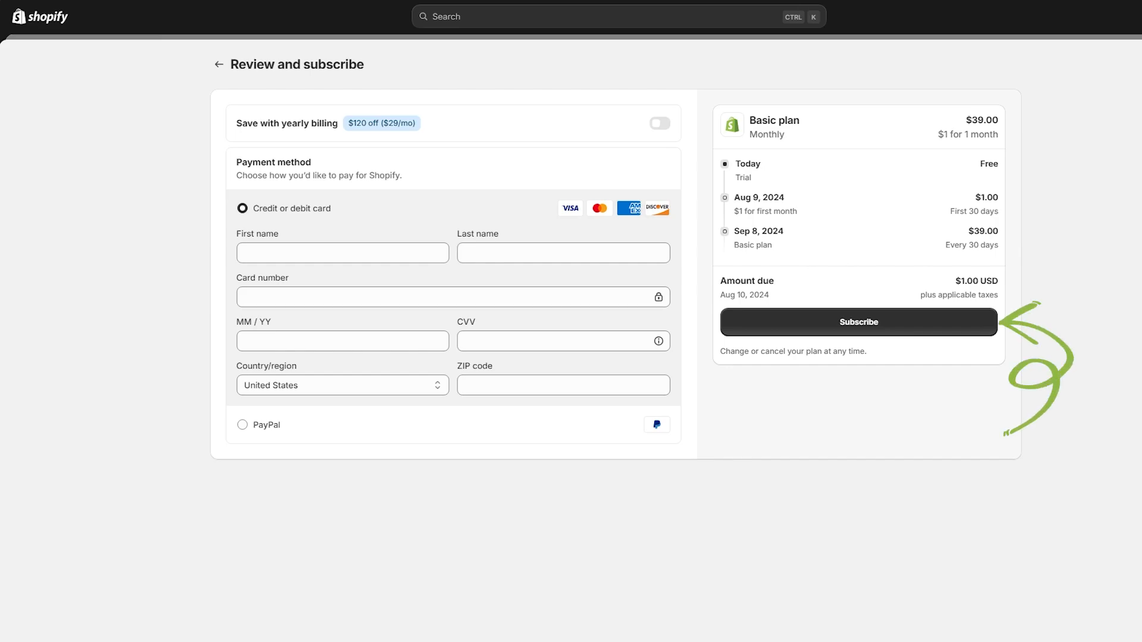
{"action": "left_click", "coordinate": [858, 322]}
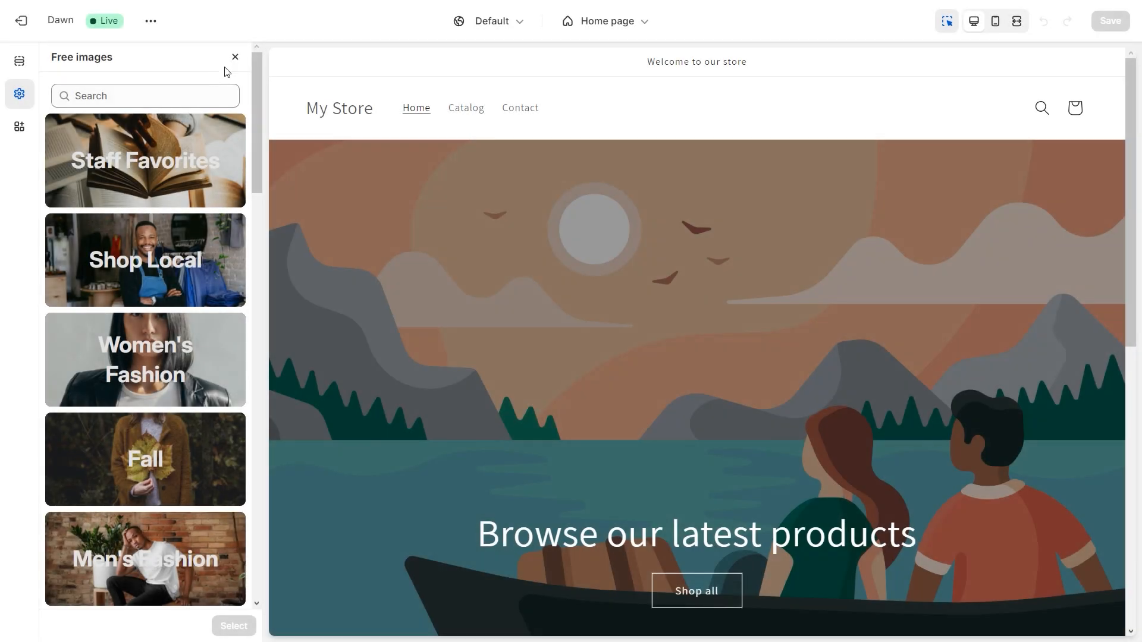
Close the Free images panel and open the Dawn theme in Customize.
{"action": "left_click", "coordinate": [235, 57]}
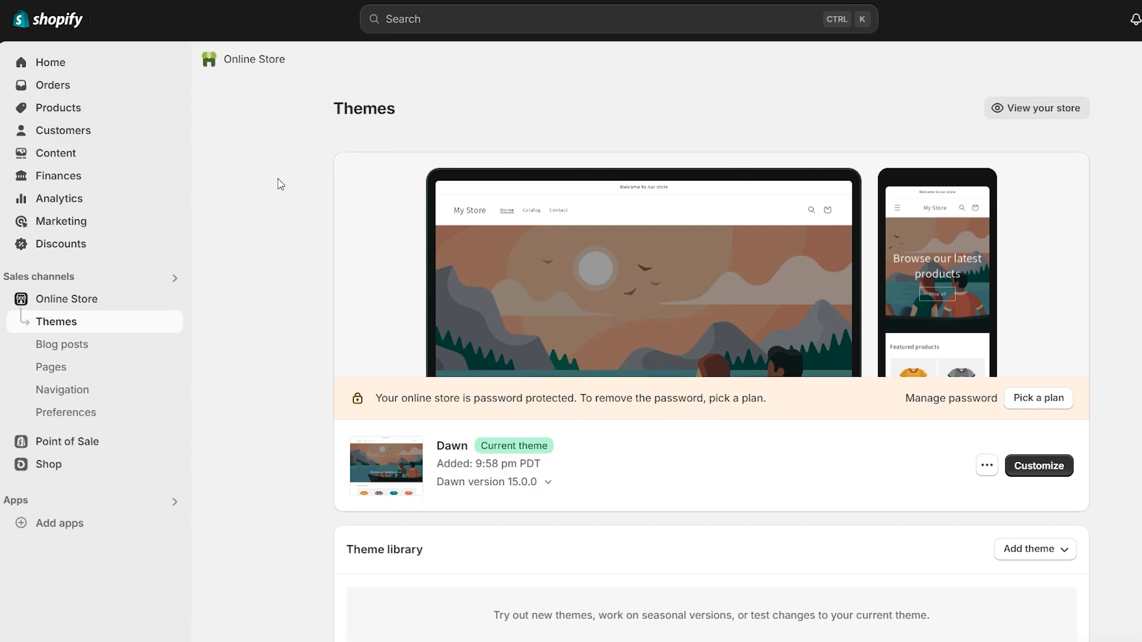
{"action": "left_click", "coordinate": [1038, 466]}
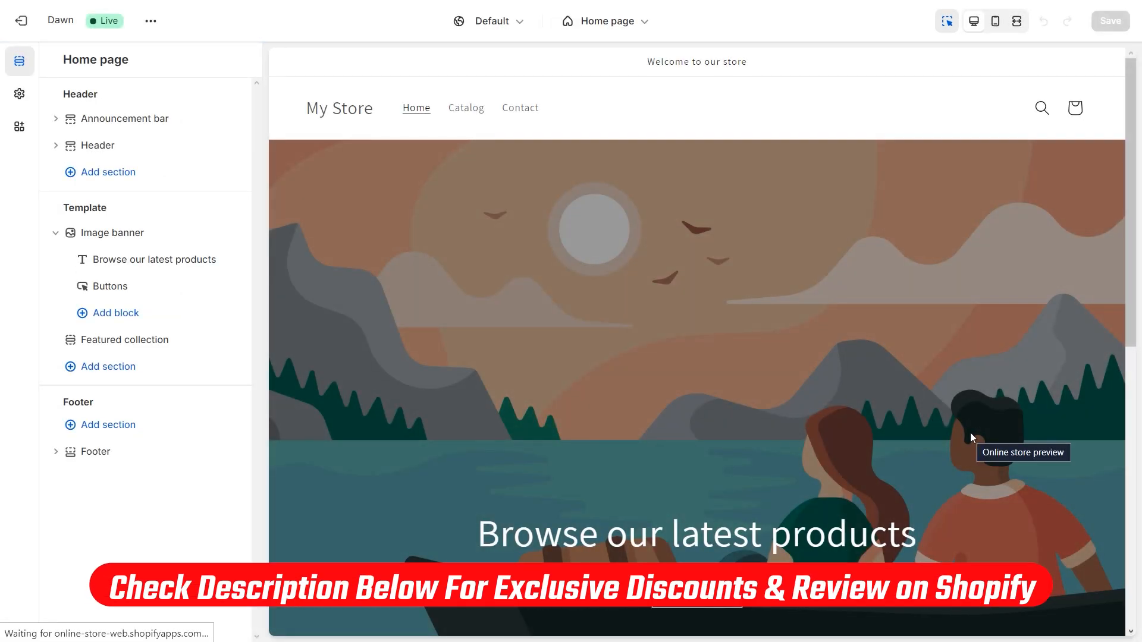
{"action": "mouse_move", "coordinate": [285, 140]}
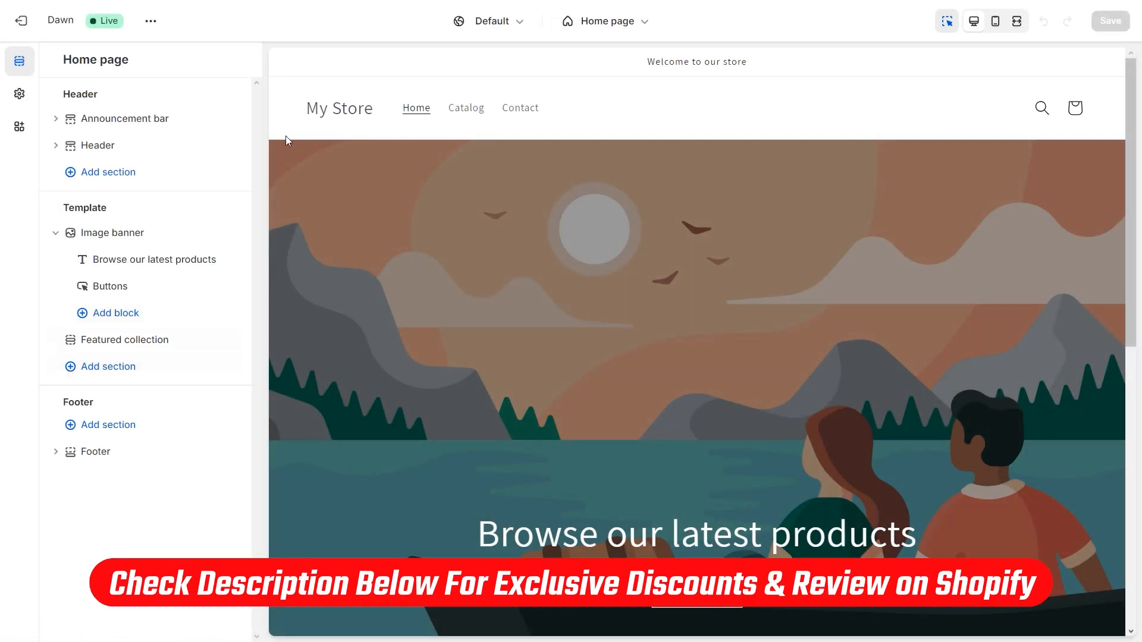
{"action": "left_click", "coordinate": [55, 119]}
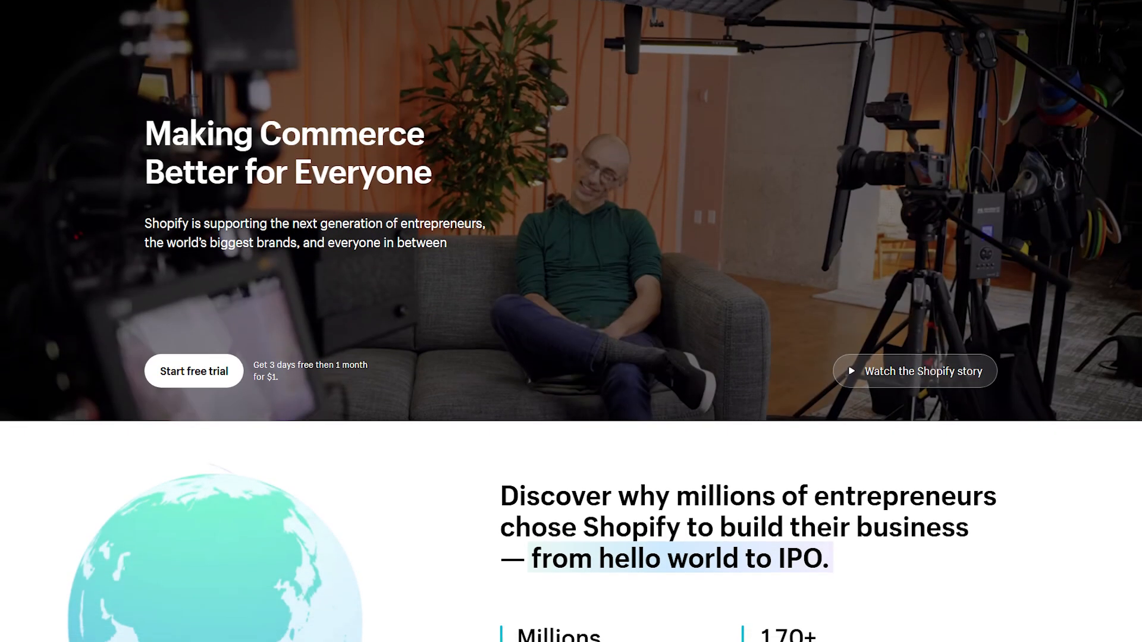
{"action": "scroll", "scroll_direction": "down", "scroll_amount": 3}
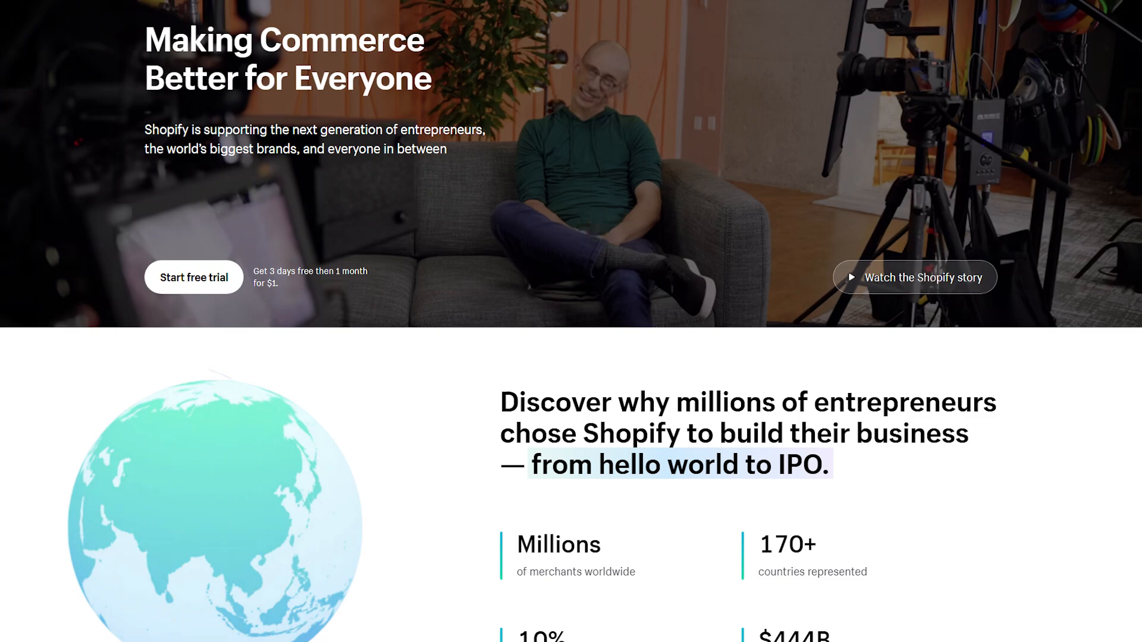
{"action": "scroll", "scroll_direction": "down", "scroll_amount": 3}
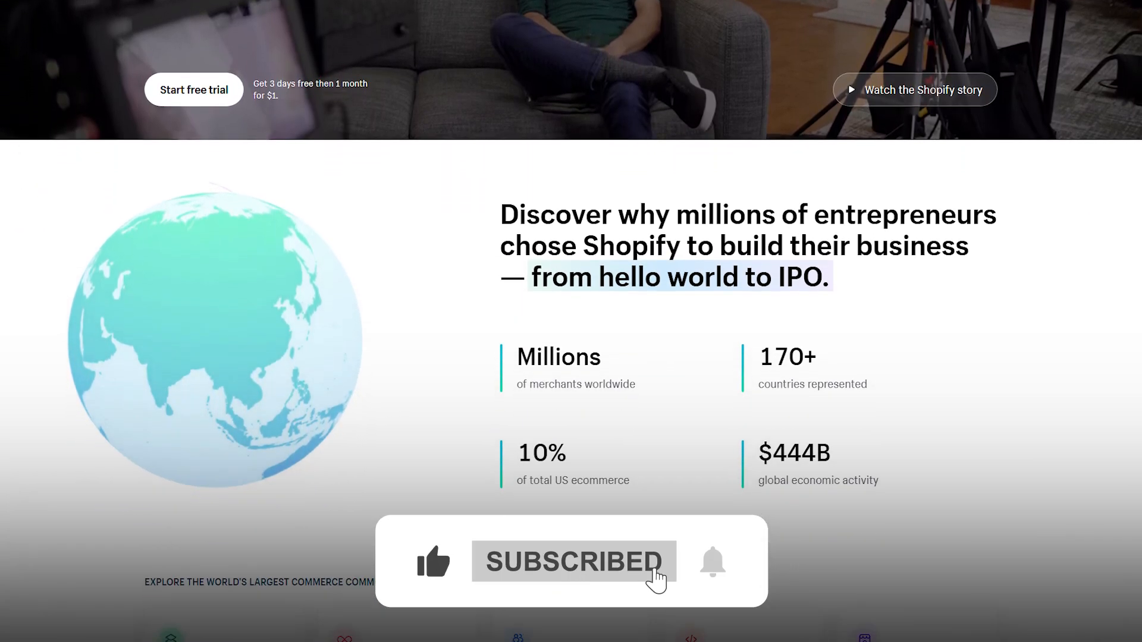
{"action": "scroll", "scroll_direction": "down", "scroll_amount": 3}
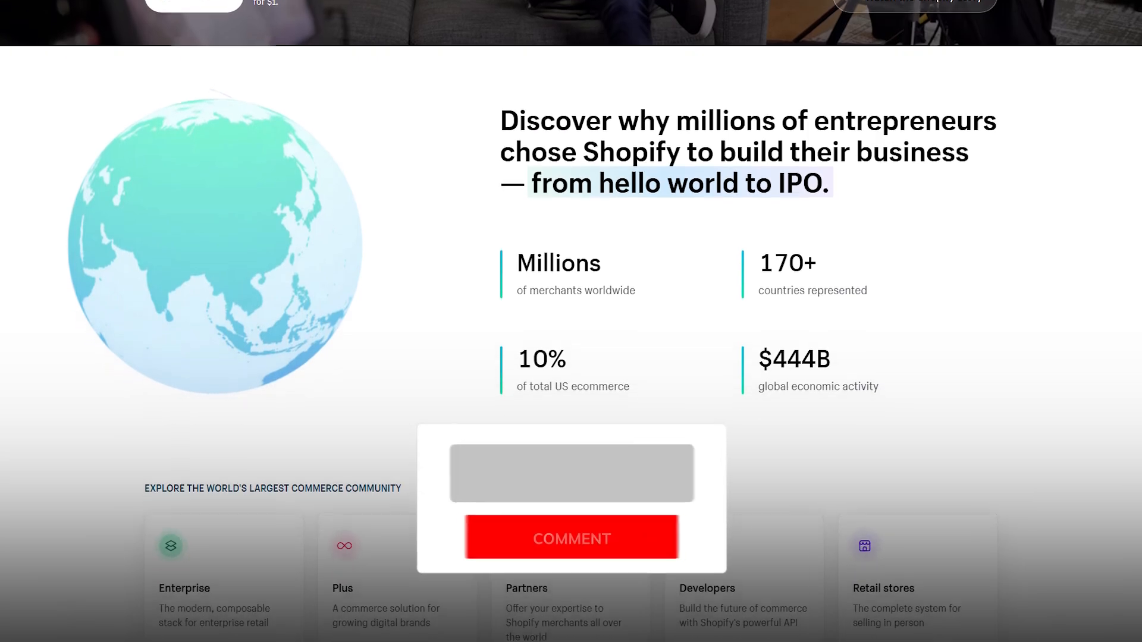
{"action": "type", "text": "This is amazing!!!!!!!!!!"}
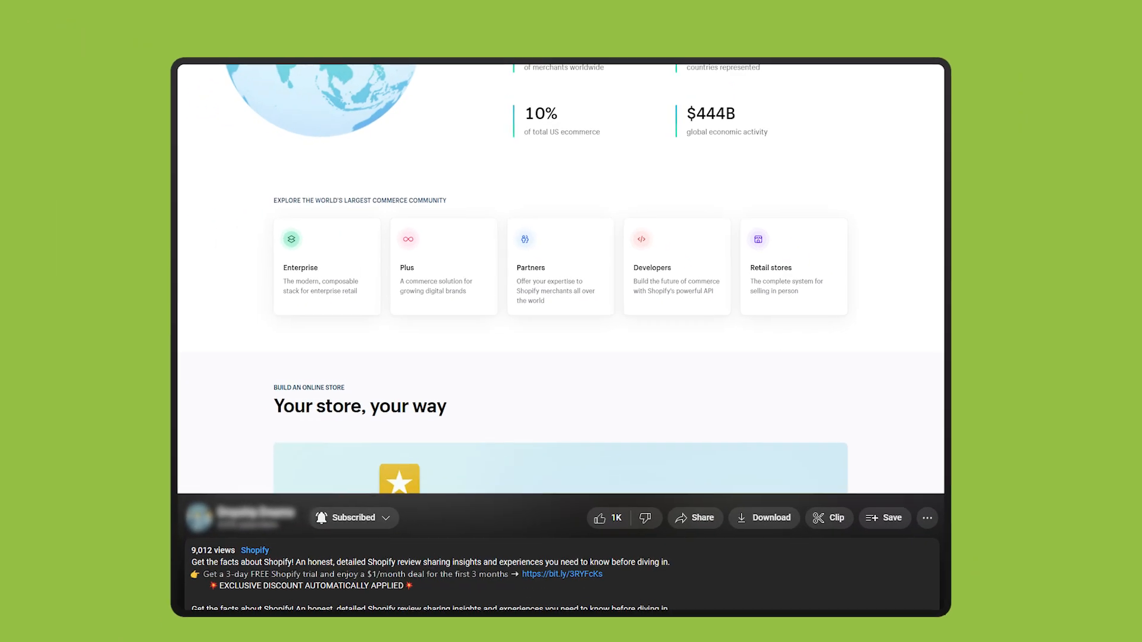
{"action": "scroll", "scroll_direction": "down", "scroll_amount": 3}
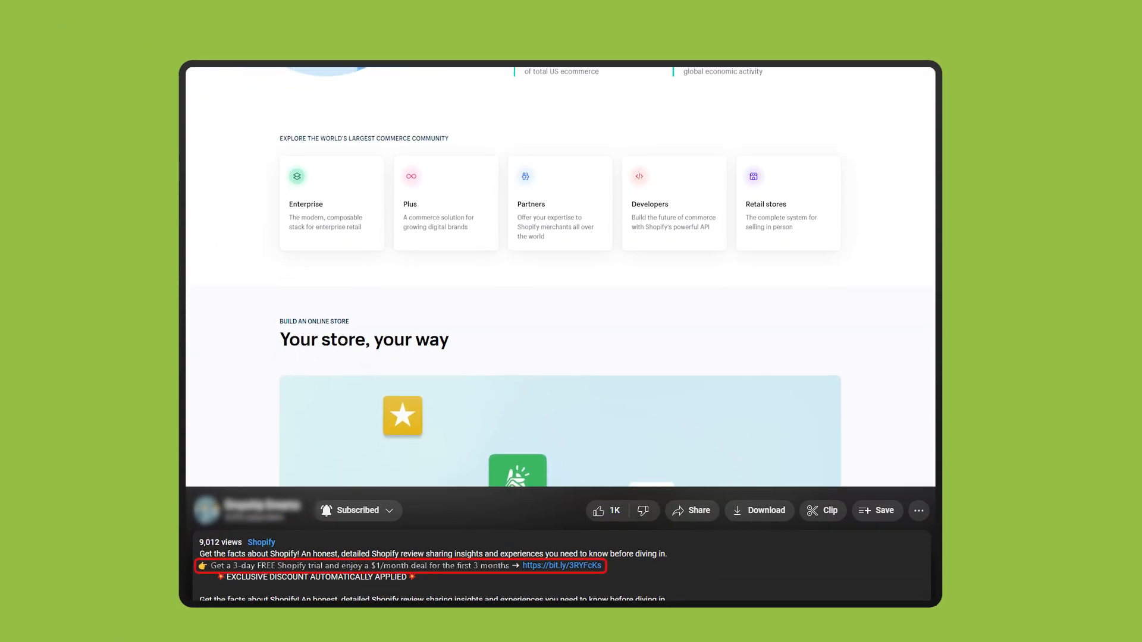
{"action": "scroll", "scroll_direction": "down", "scroll_amount": 3}
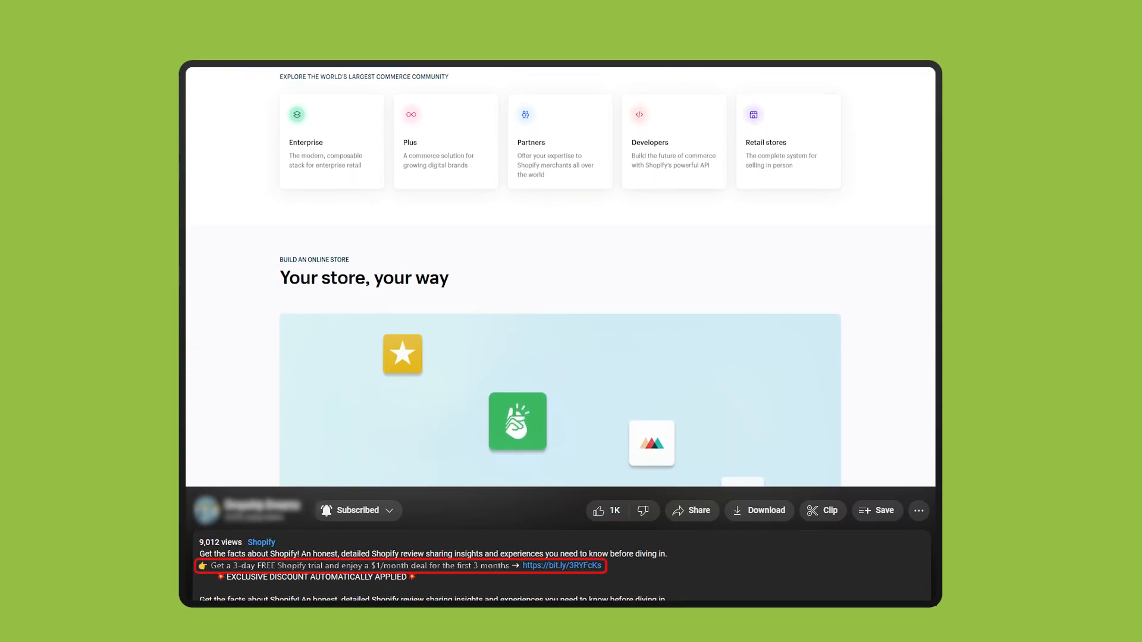